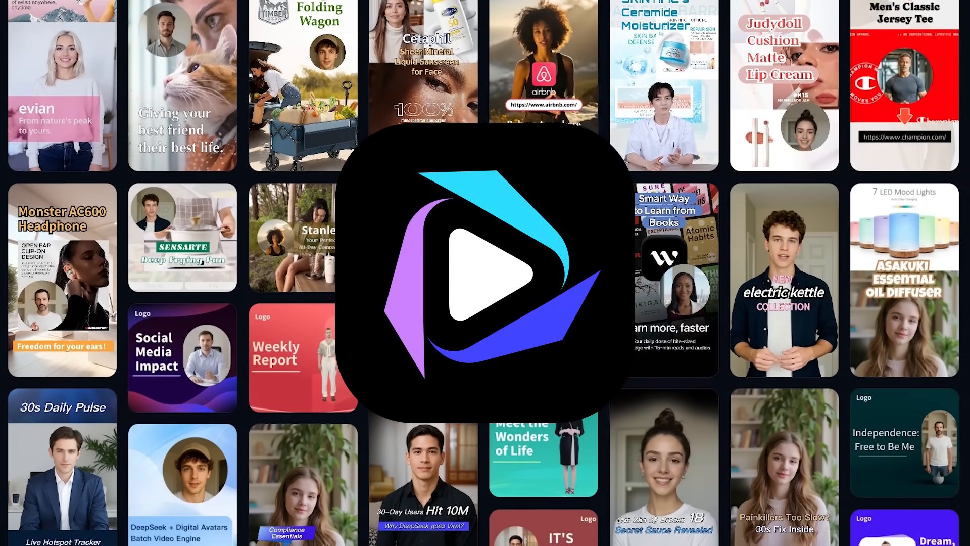
Open the Video Translation tool from the Keevx home page.
left_click(484, 273)
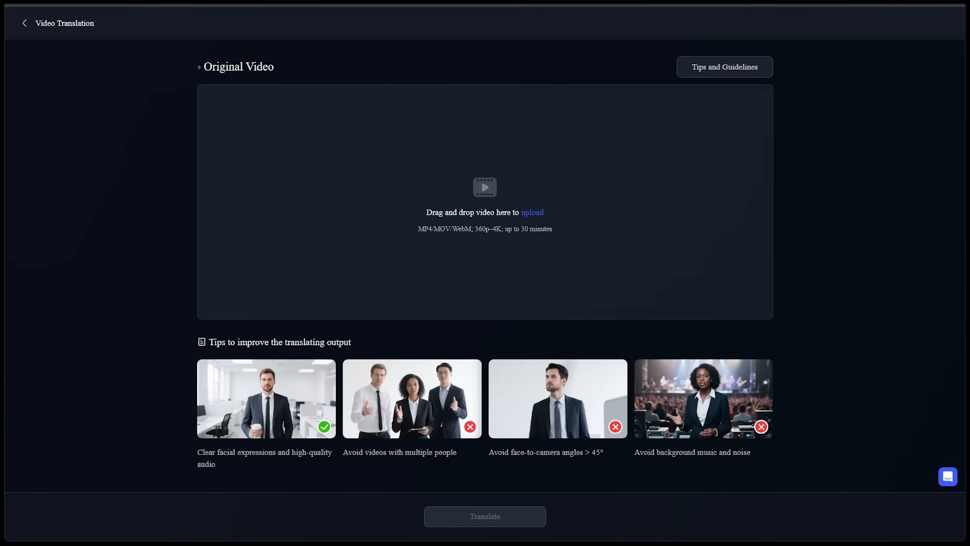
Return to the home dashboard and start an Ideas to Video project.
left_click(24, 23)
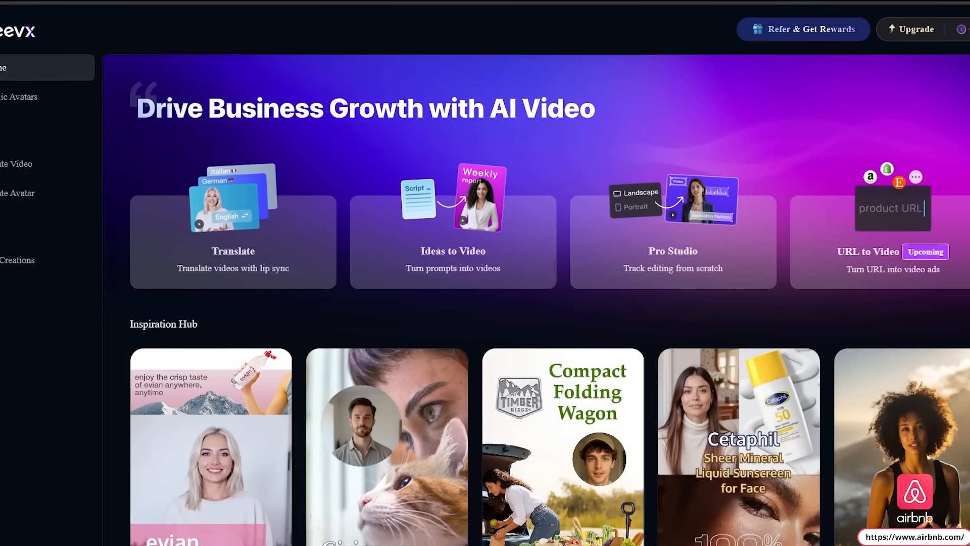
scroll("down", 3)
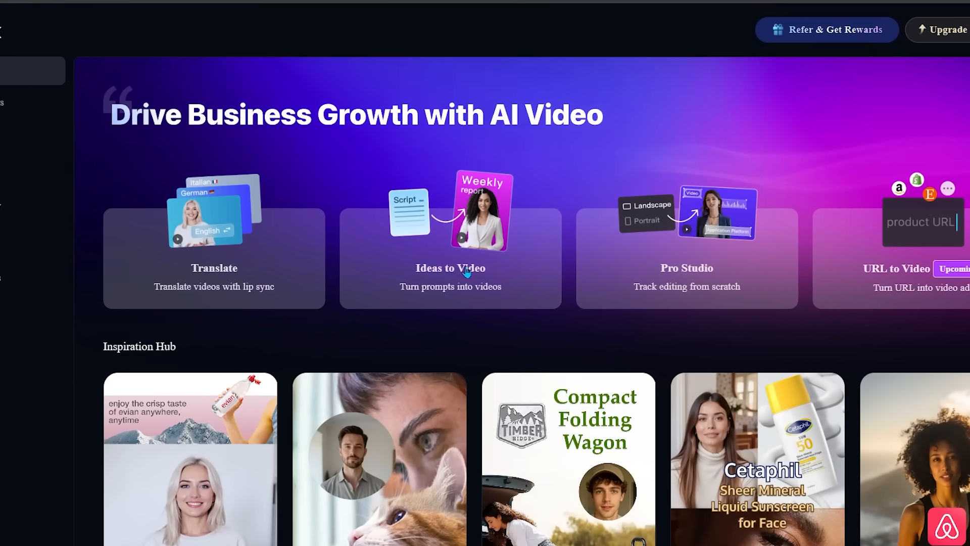
mouse_move(455, 263)
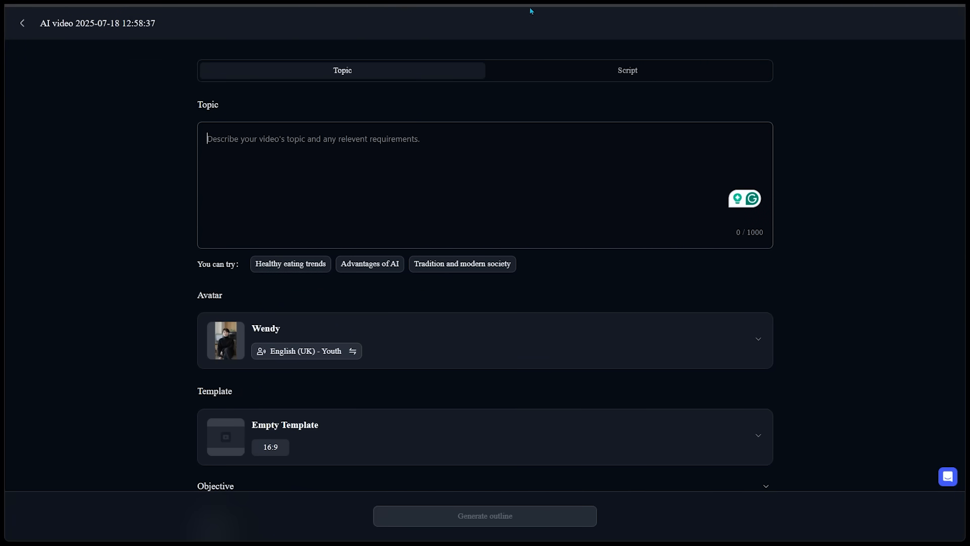
Enter the topic '3 Time-Saving Tips for Remote Workers' in the Topic box.
left_click(627, 70)
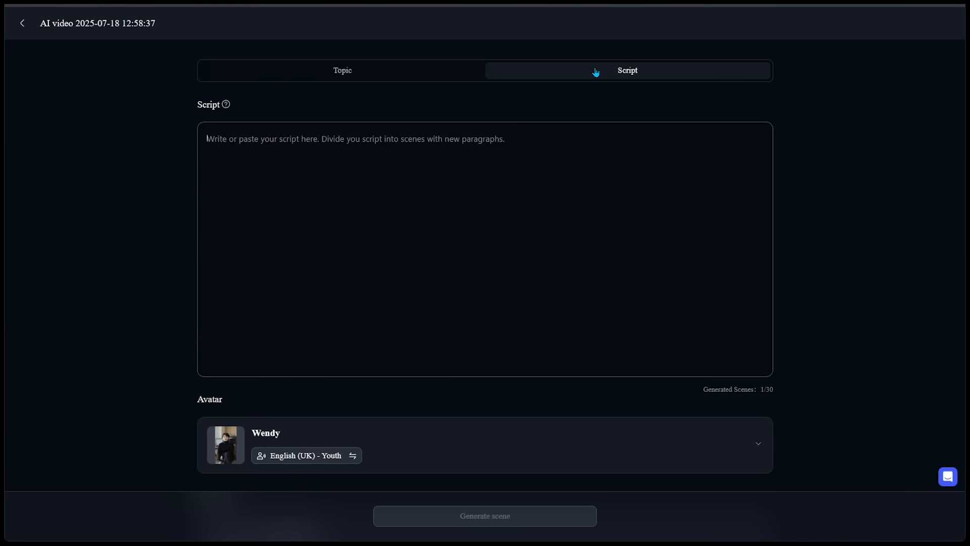
mouse_move(293, 182)
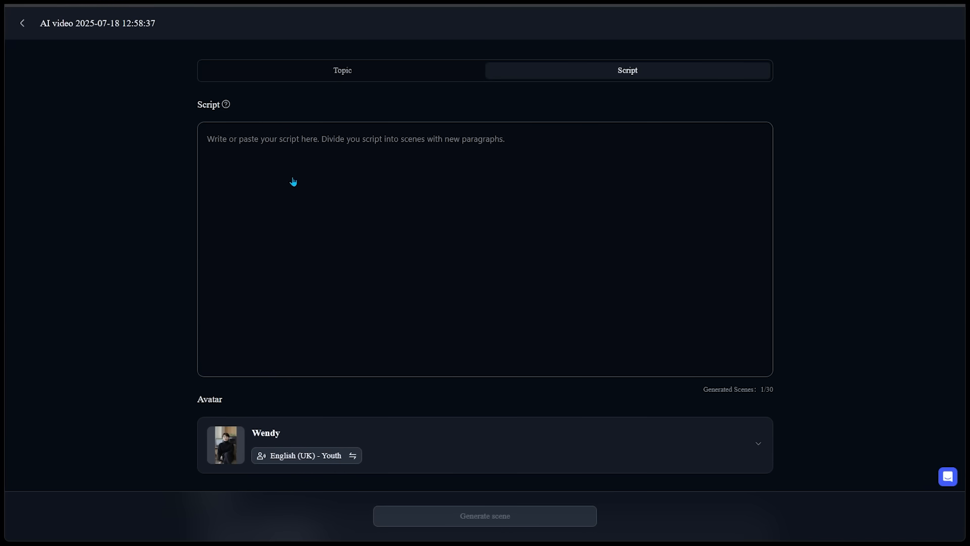
mouse_move(357, 70)
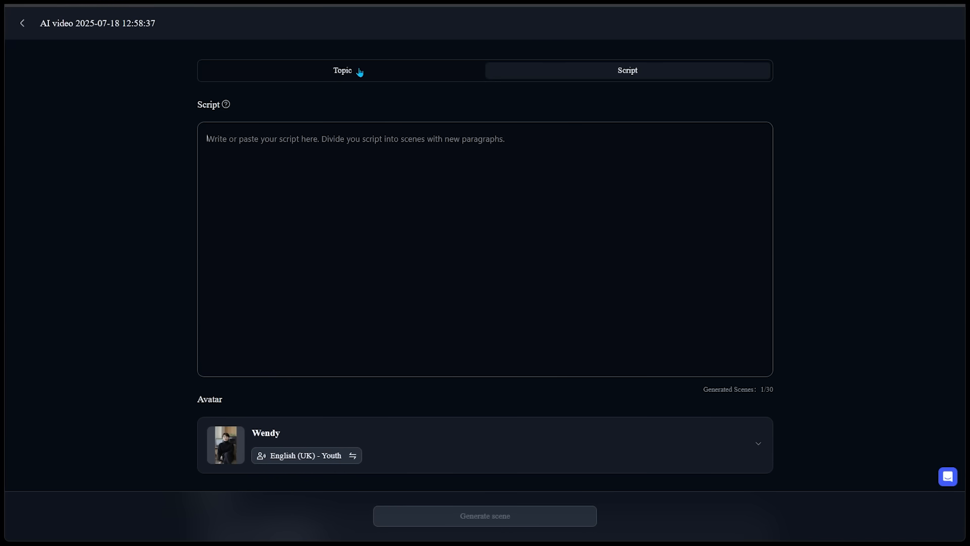
left_click(342, 70)
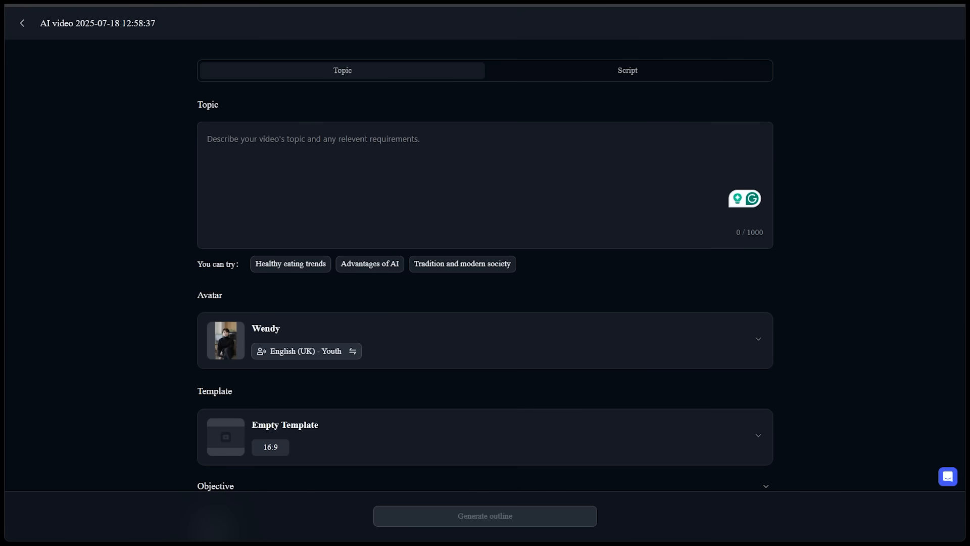
type("3 Time-Saving Tips for Remote Workers")
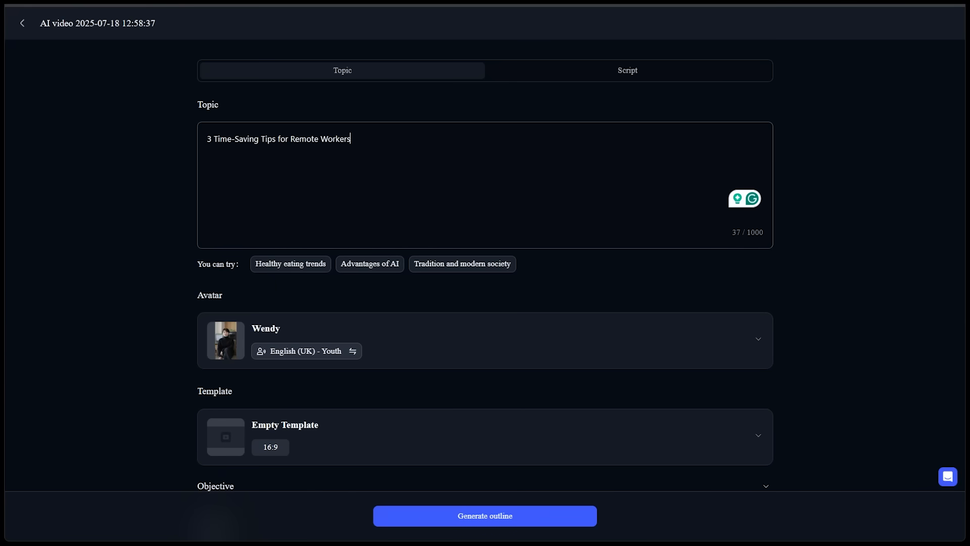
mouse_move(228, 278)
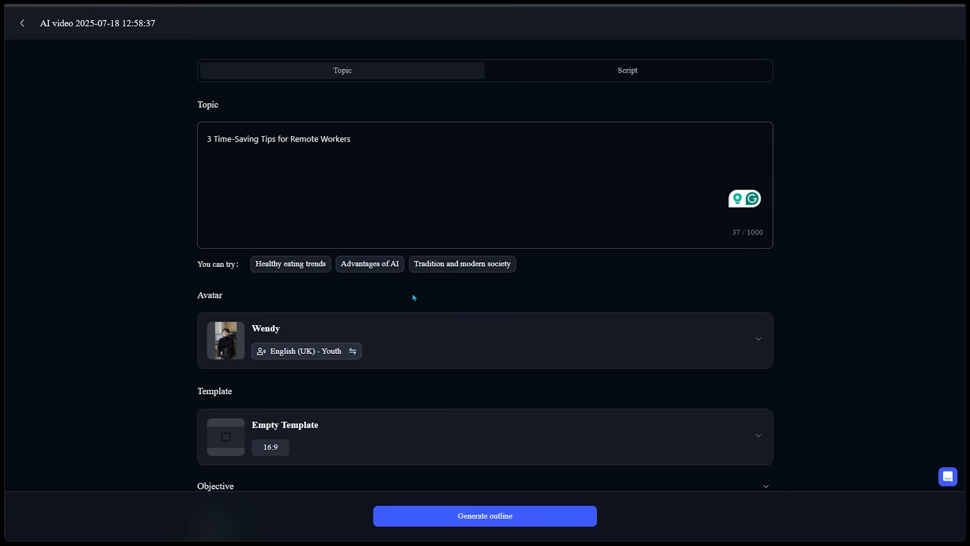
scroll("down", 3)
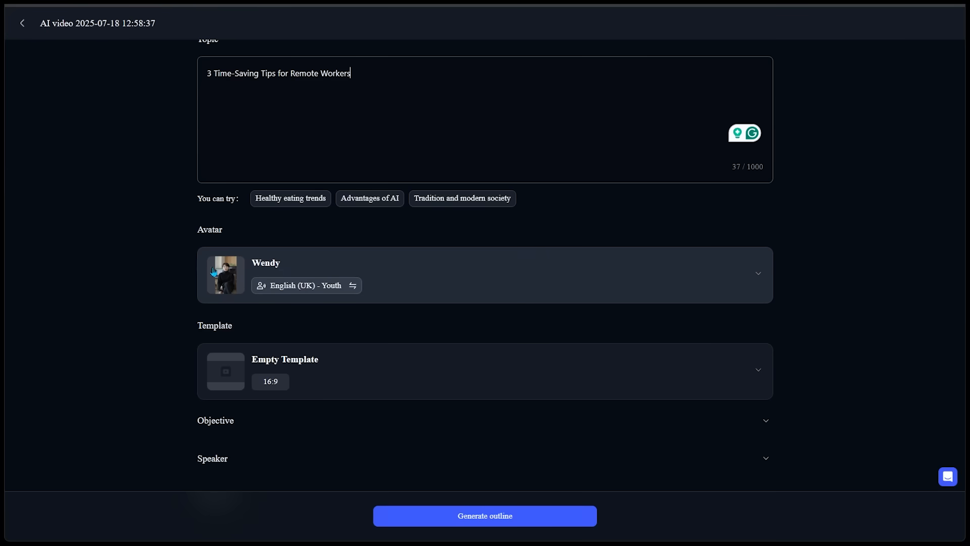
mouse_move(279, 271)
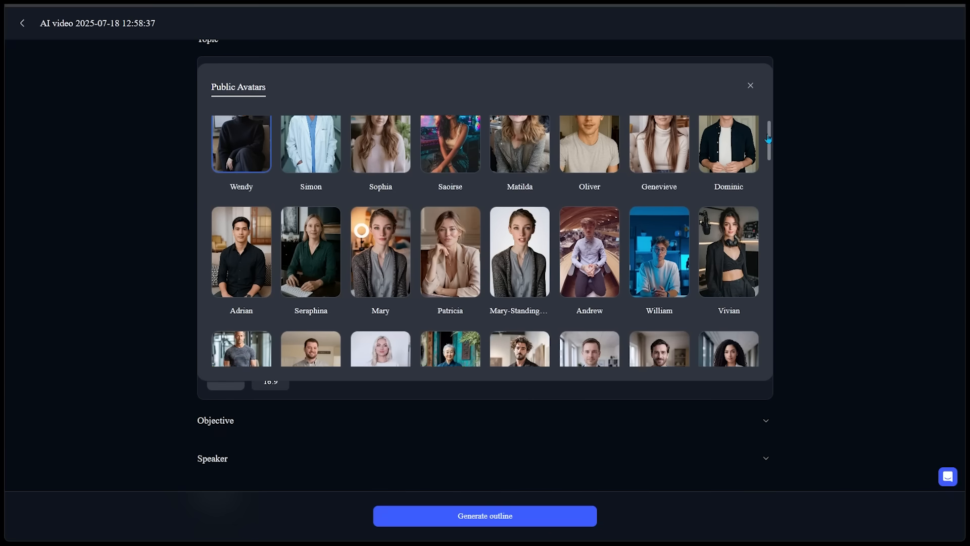
Choose Saoirse from the Public Avatars gallery as the video's avatar.
scroll("down", 3)
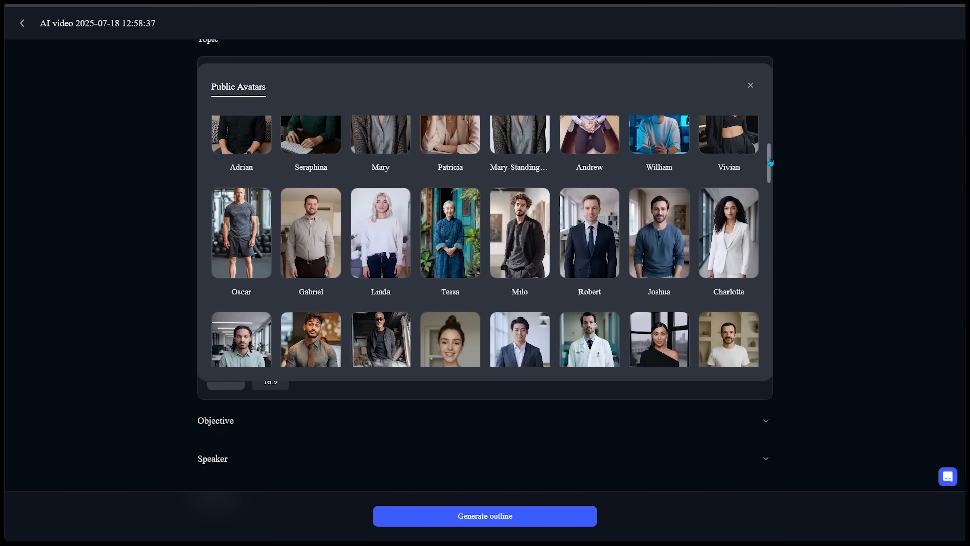
scroll("down", 3)
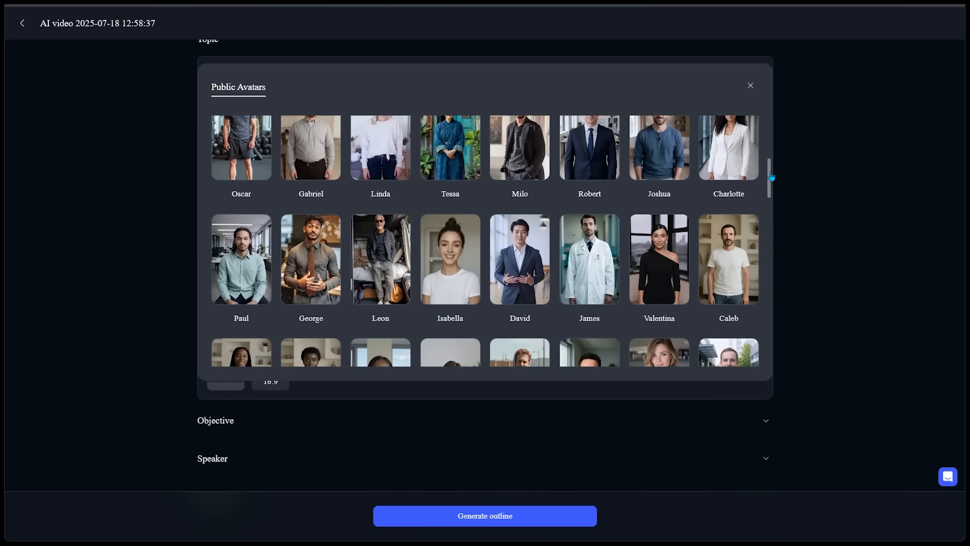
scroll("down", 3)
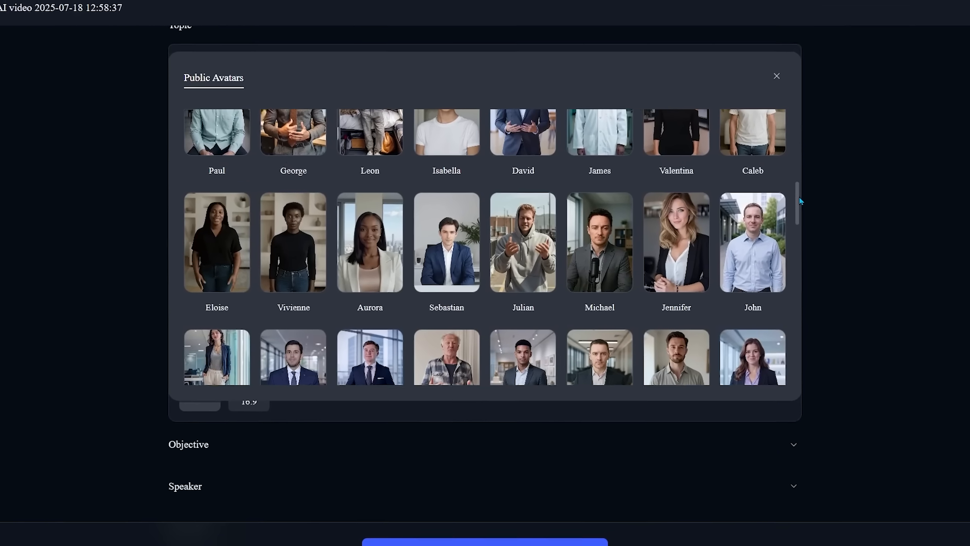
scroll("down", 3)
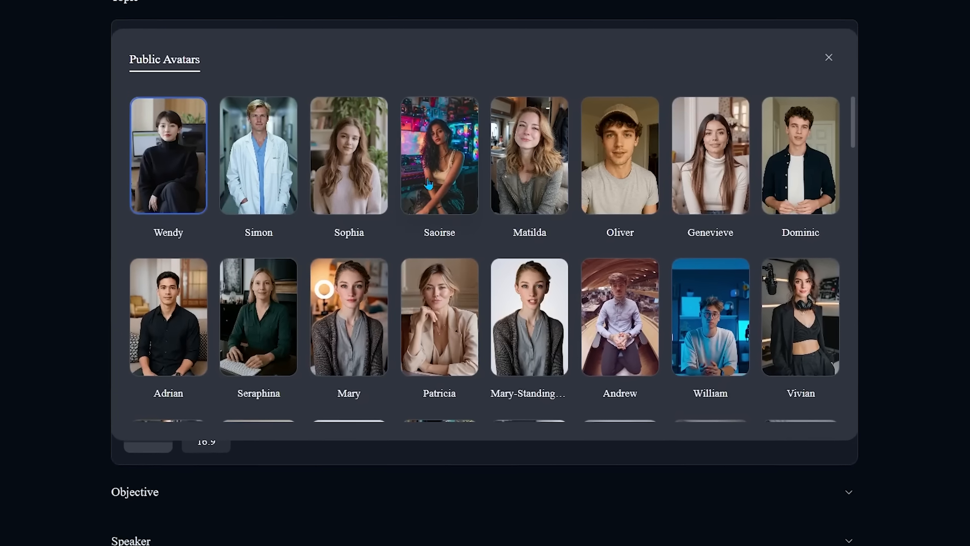
left_click(438, 154)
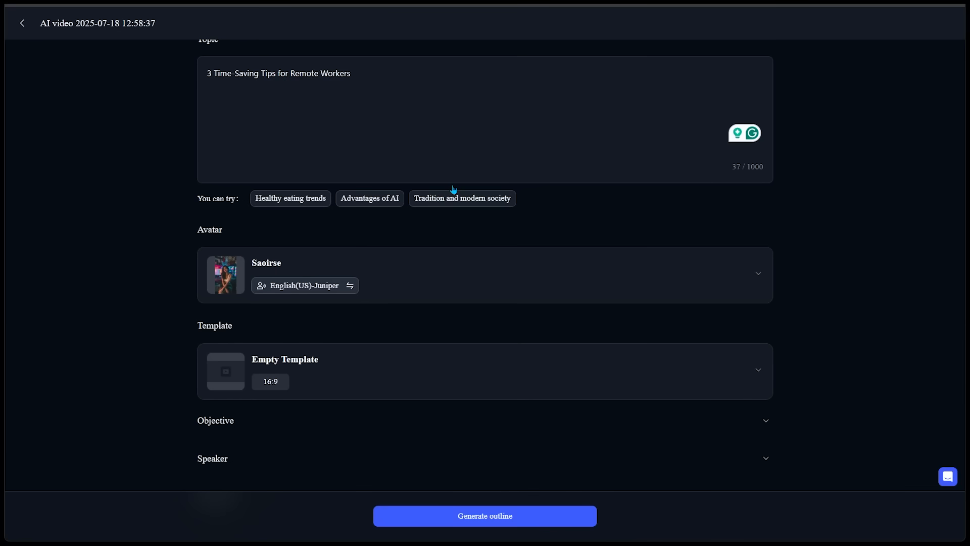
mouse_move(304, 285)
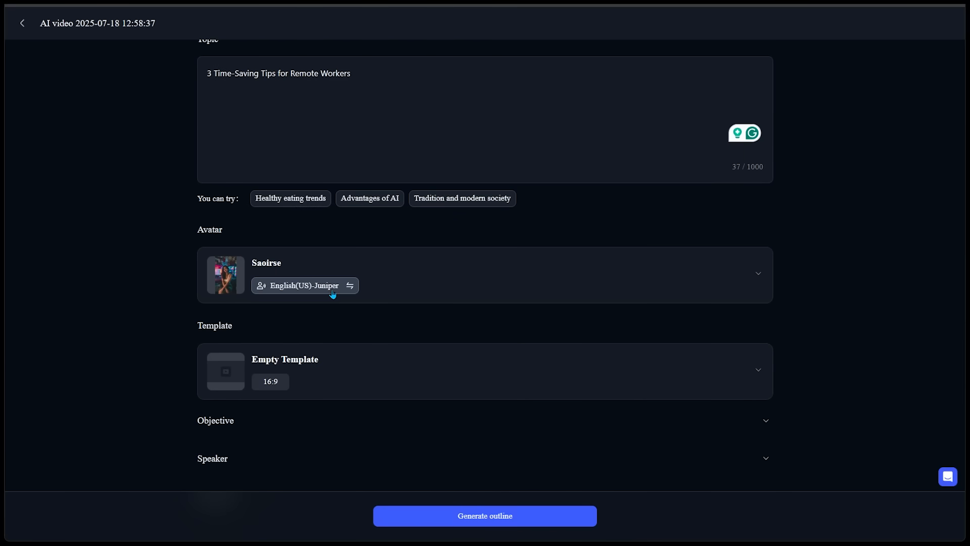
mouse_move(301, 291)
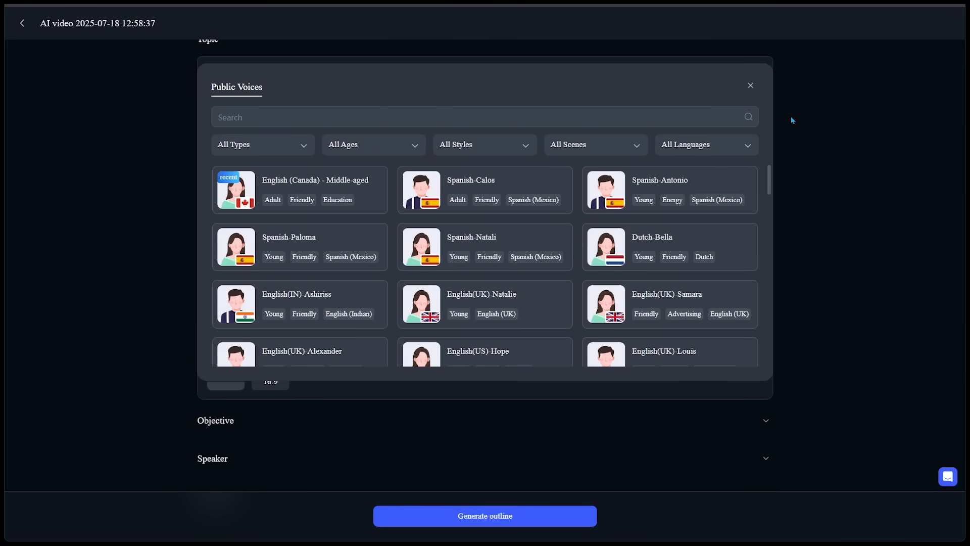
mouse_move(421, 69)
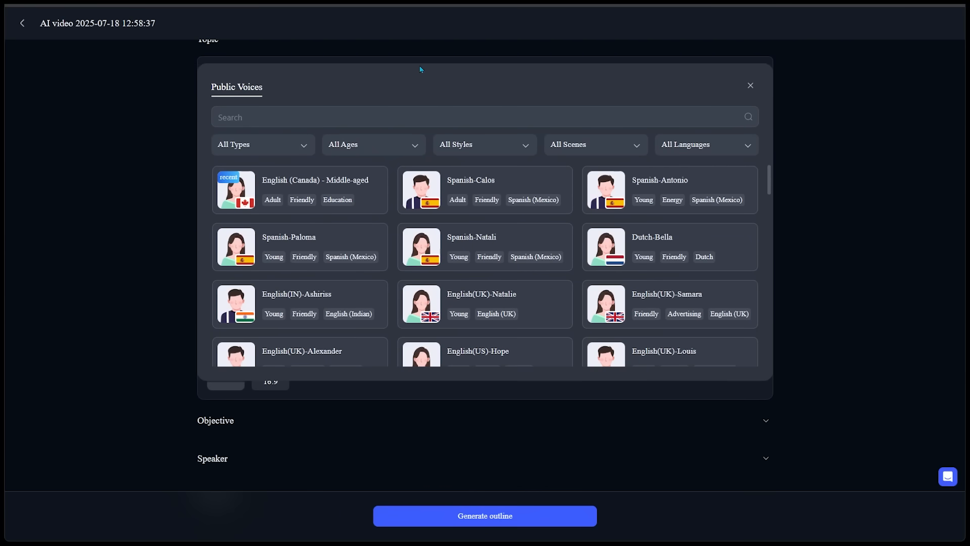
Filter Public Voices to female, Friendly, adult voices, leaving language unchanged.
left_click(261, 144)
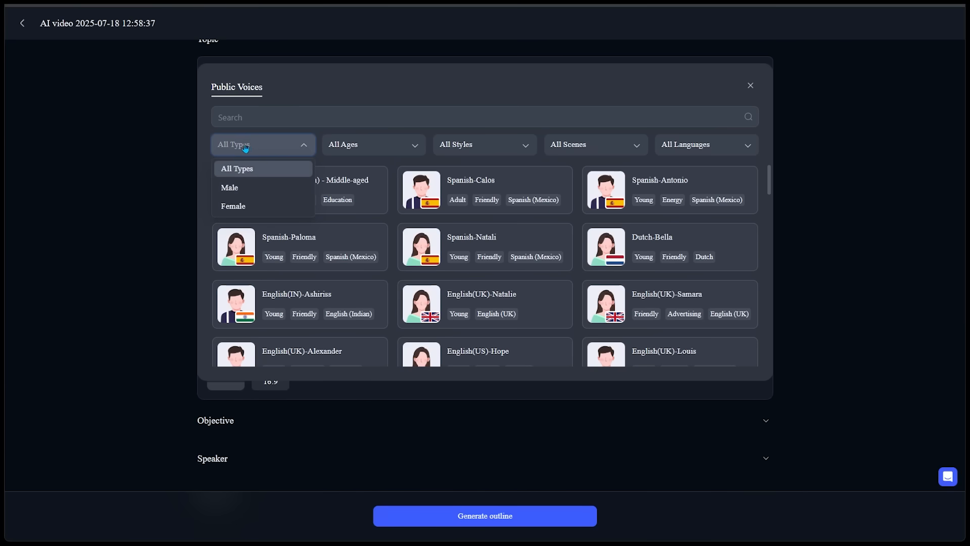
left_click(233, 206)
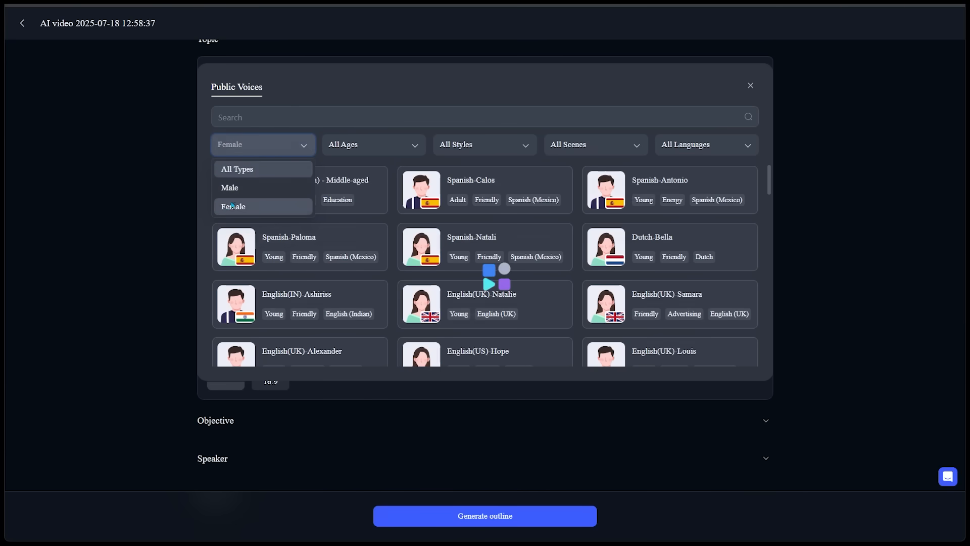
left_click(483, 144)
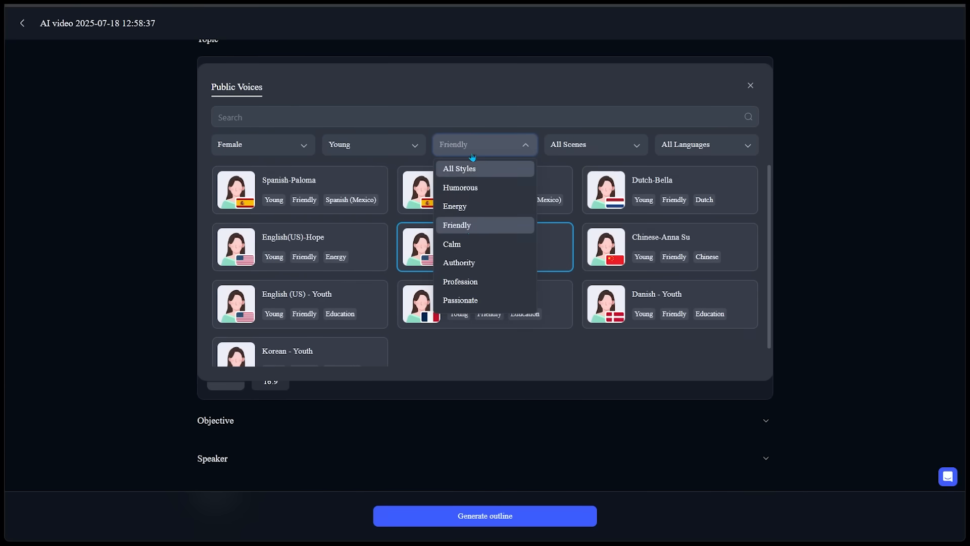
left_click(706, 144)
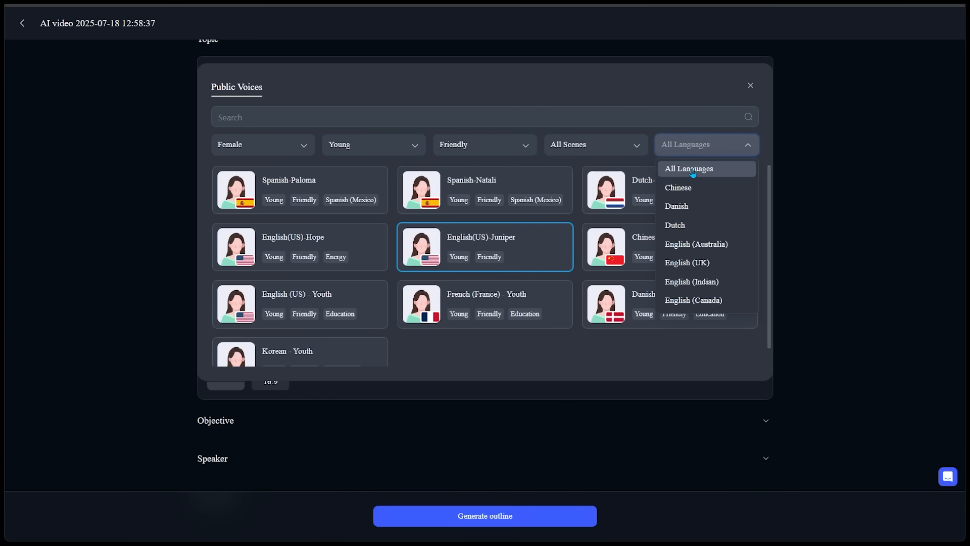
left_click(689, 169)
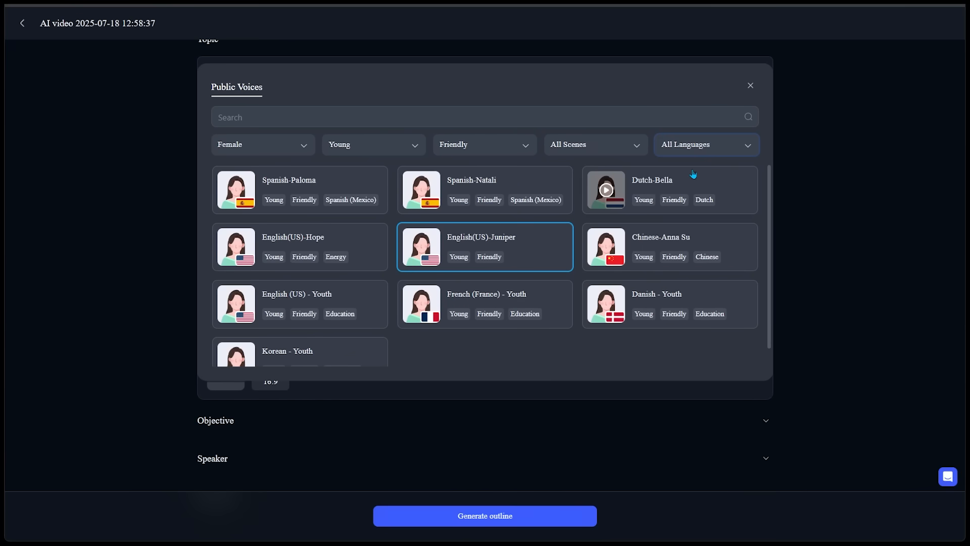
left_click(373, 144)
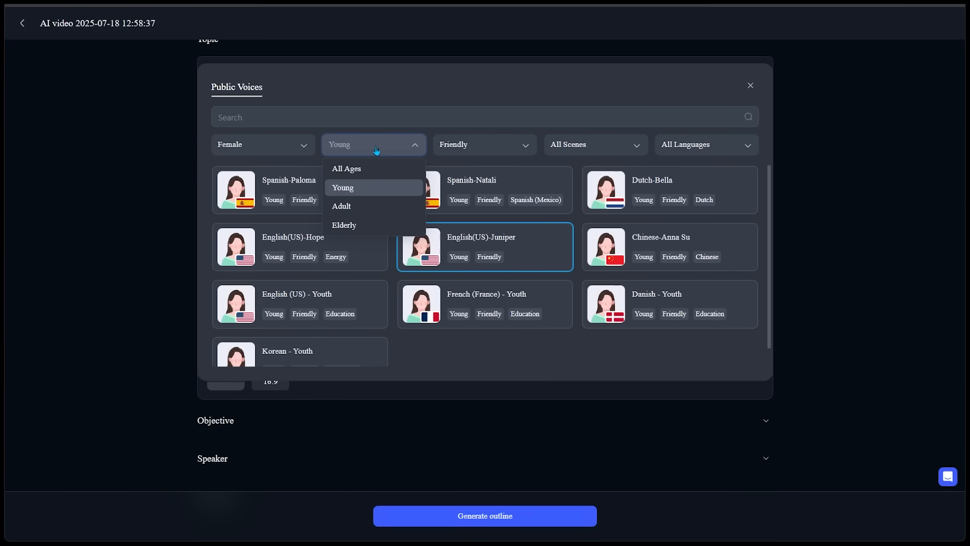
left_click(341, 206)
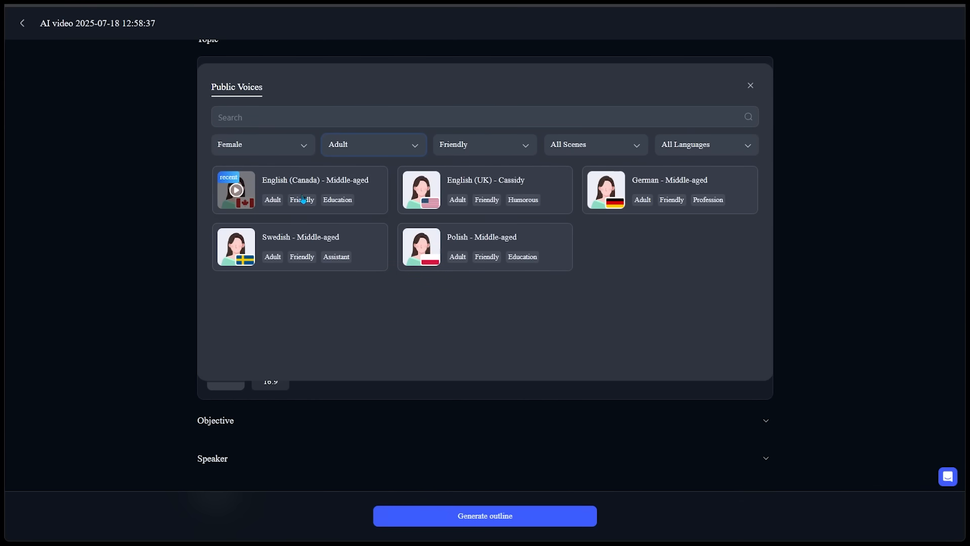
mouse_move(345, 191)
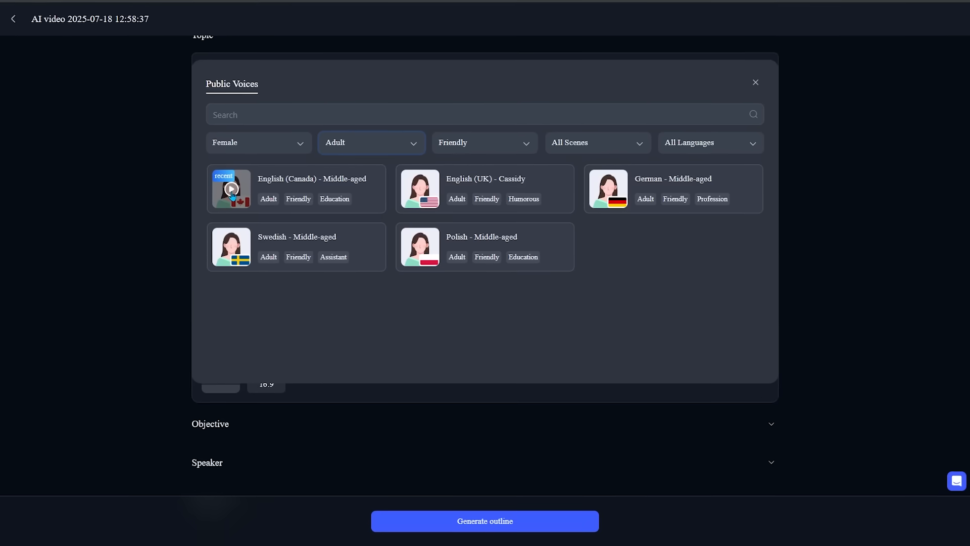
scroll("up", 3)
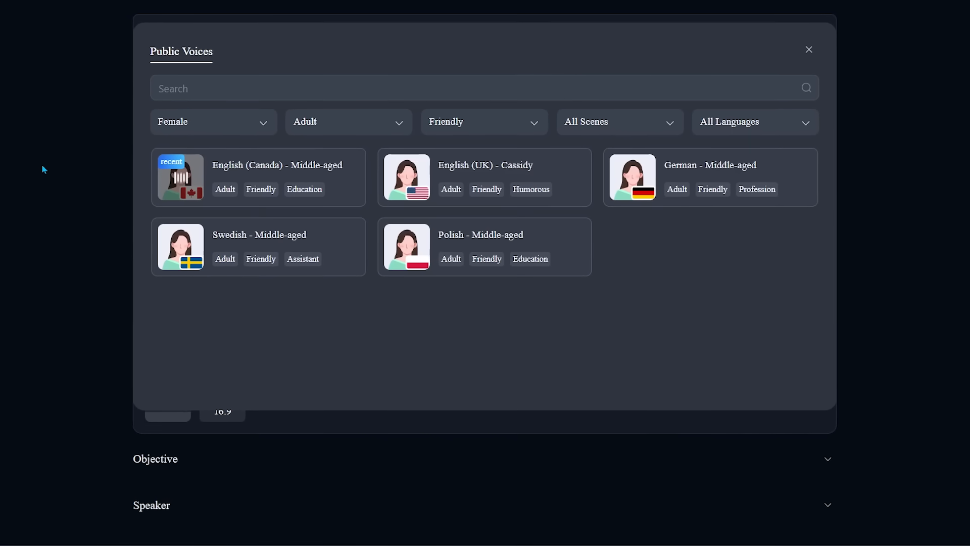
mouse_move(180, 176)
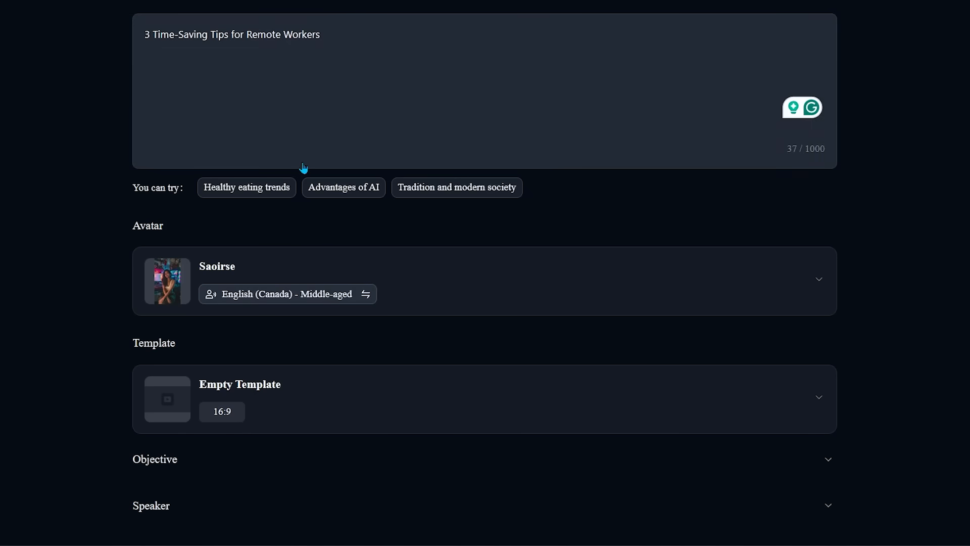
scroll("down", 3)
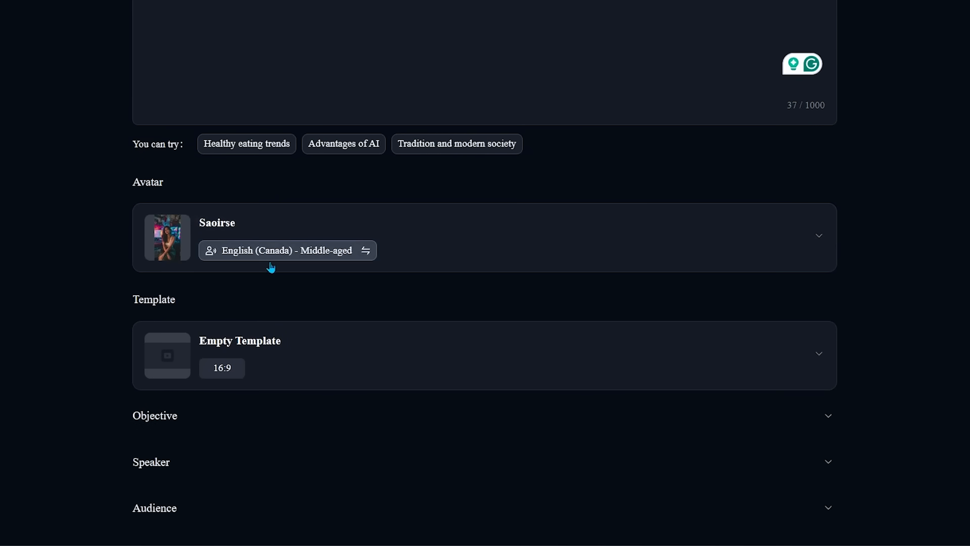
mouse_move(20, 270)
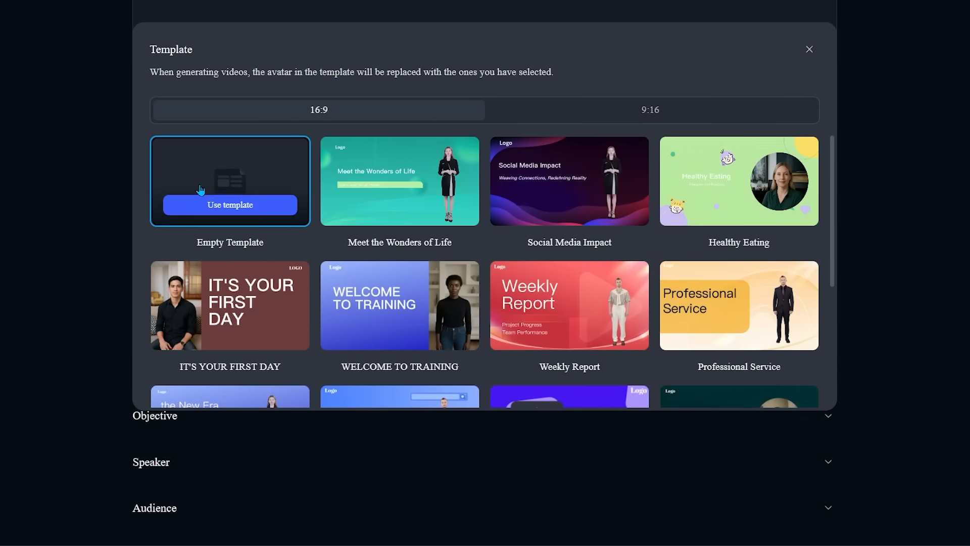
mouse_move(665, 84)
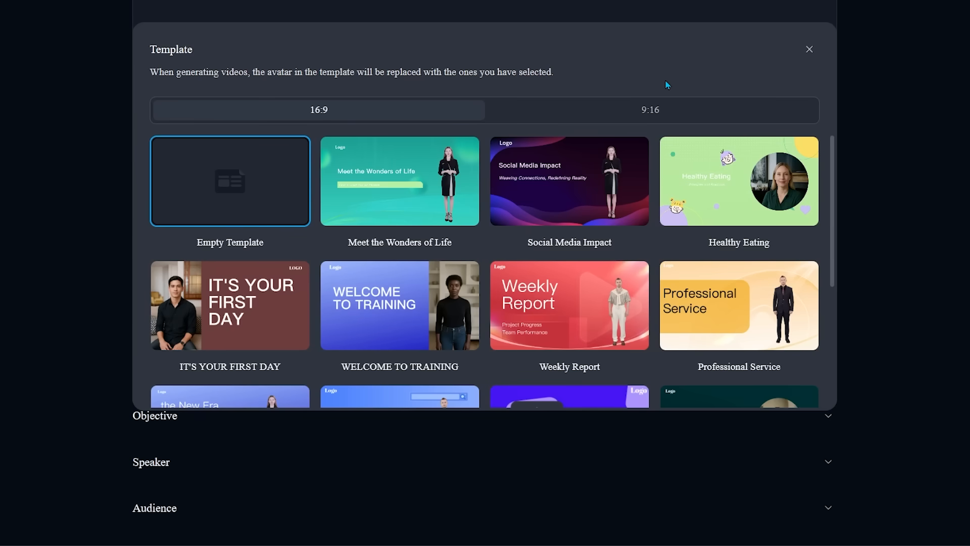
mouse_move(568, 181)
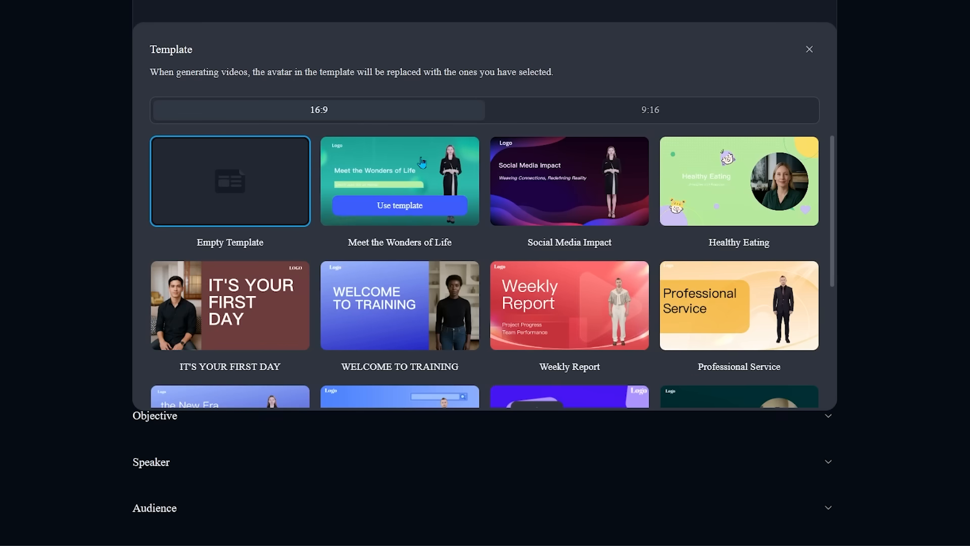
mouse_move(384, 74)
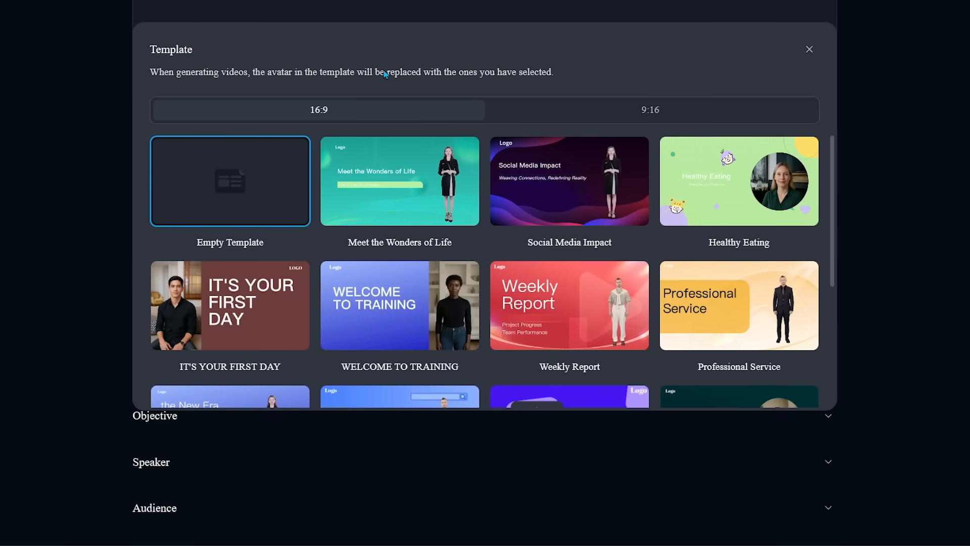
mouse_move(229, 186)
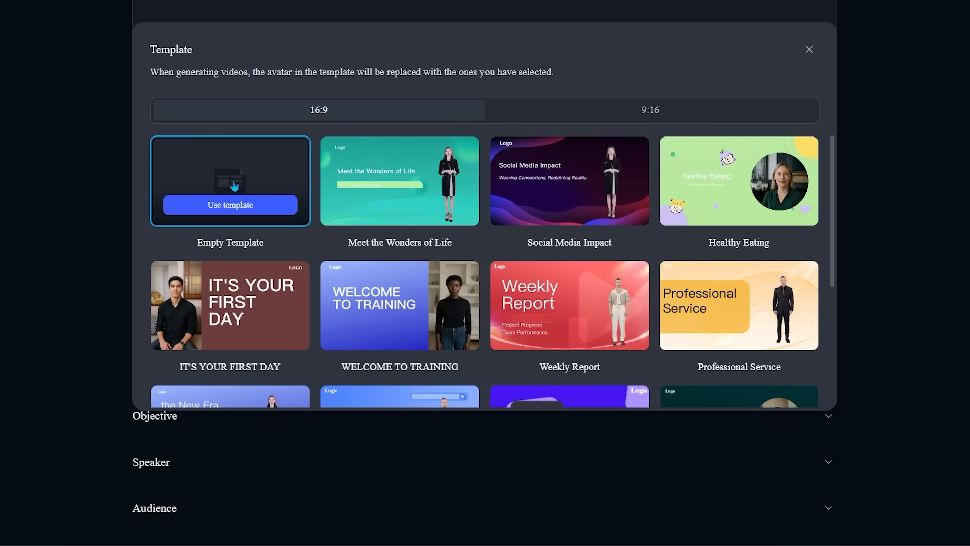
left_click(229, 205)
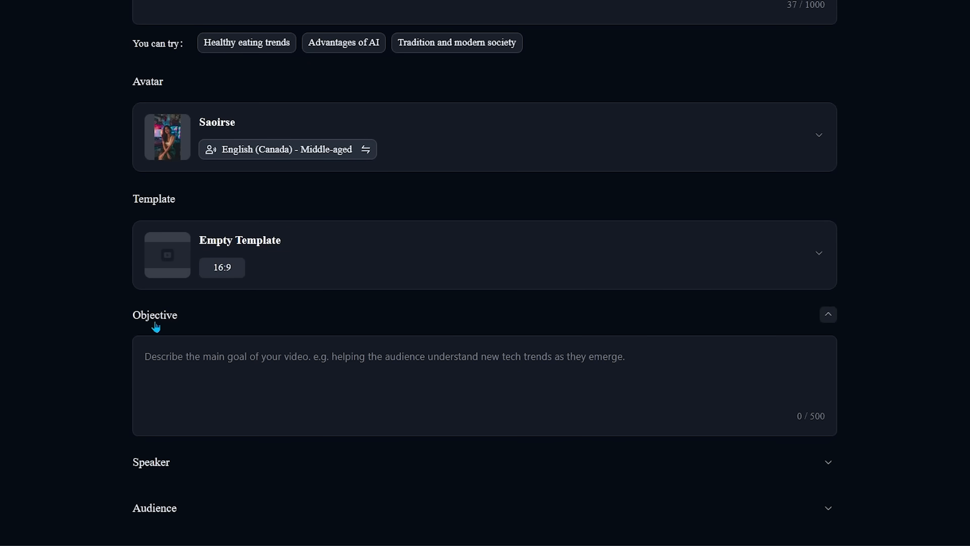
mouse_move(98, 317)
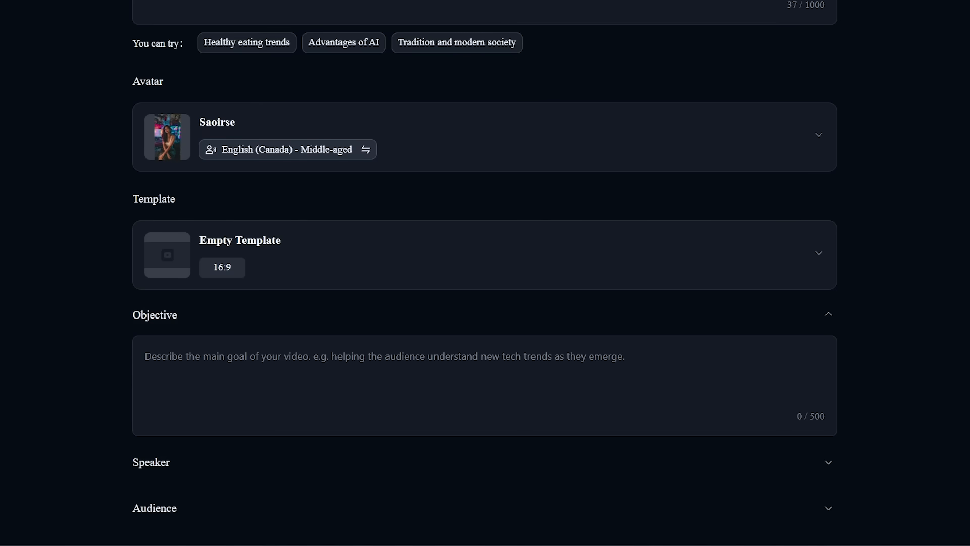
Enter the objective about three practical, time-saving strategies for remote workers.
type("To provide remote workers with three practical, time-saving strategies that help improve productivity, reduce distractions, and streamline daily workflows")
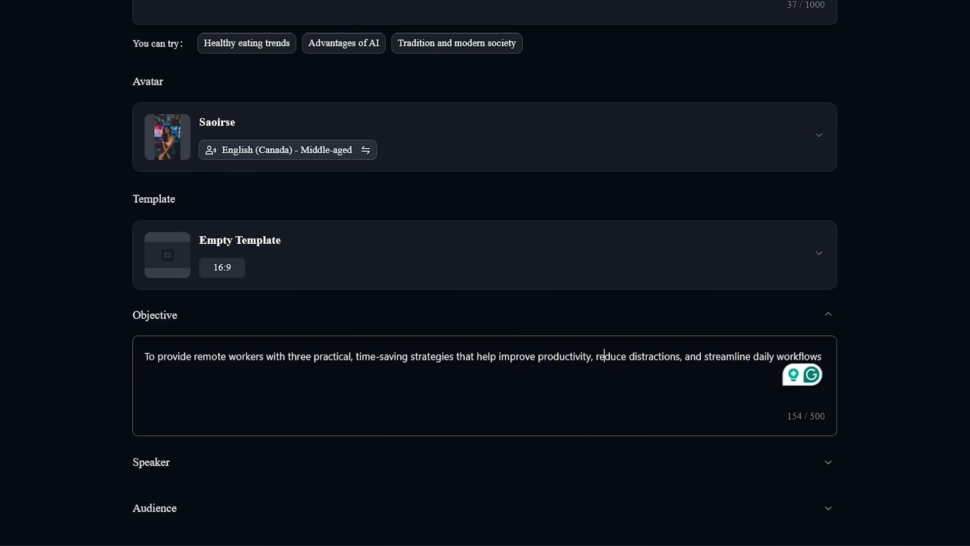
mouse_move(603, 356)
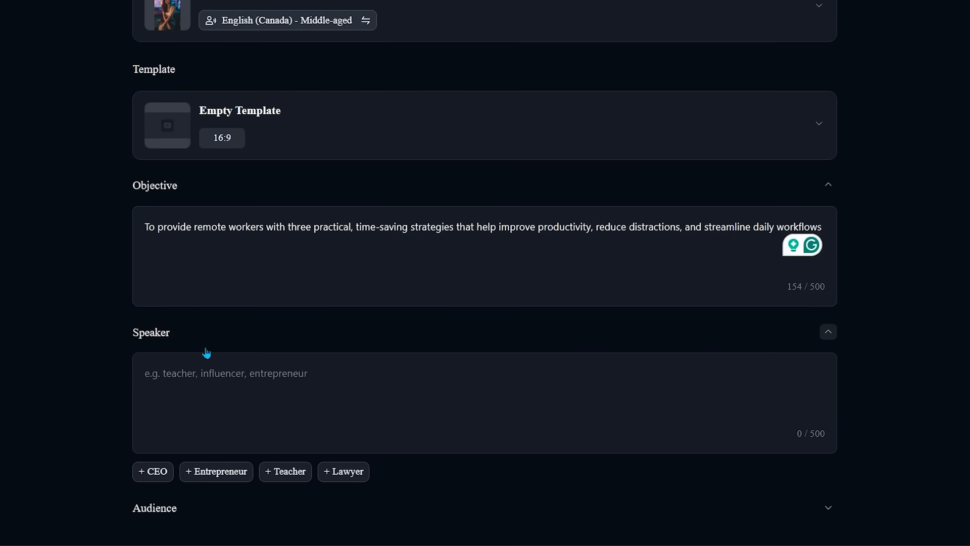
mouse_move(139, 491)
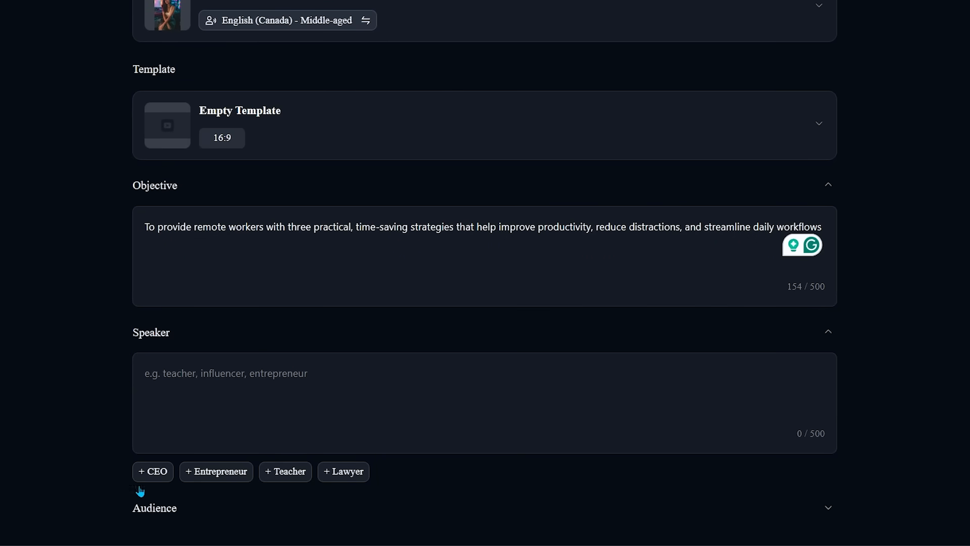
scroll("down", 3)
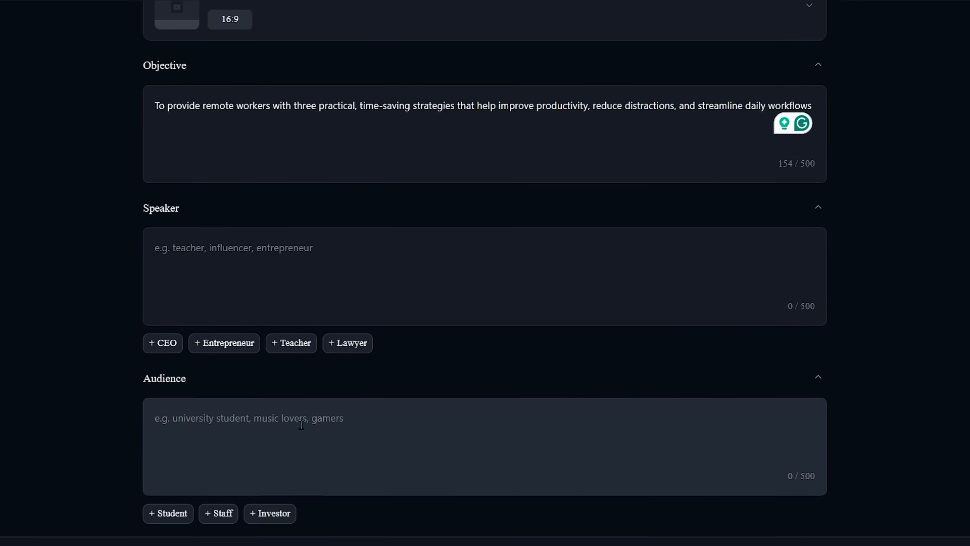
scroll("down", 3)
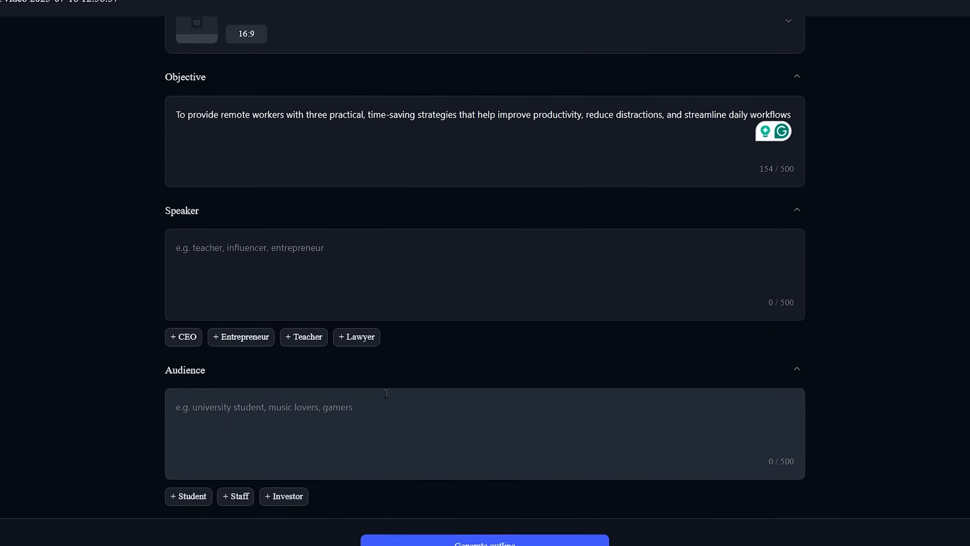
scroll("down", 3)
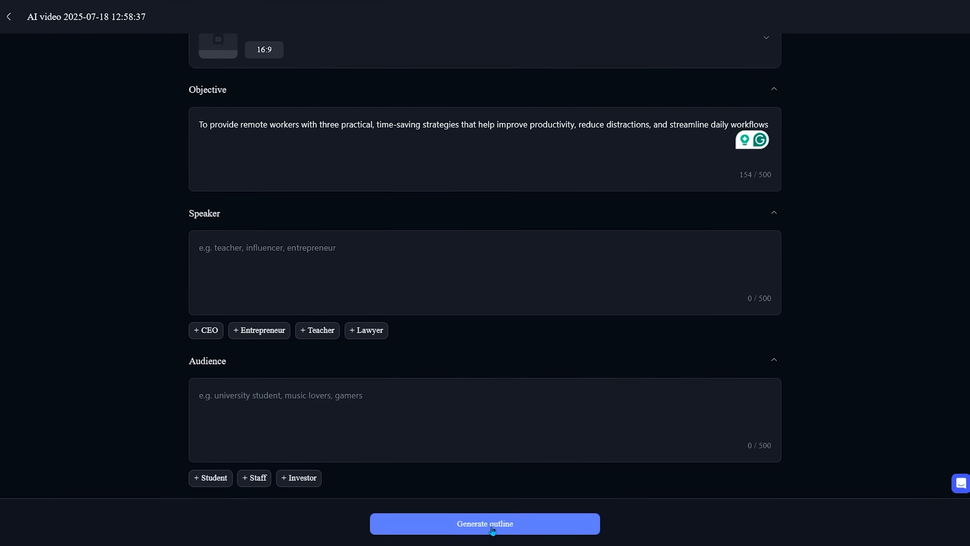
Generate the outline and review its opening and three tip scenes.
left_click(484, 523)
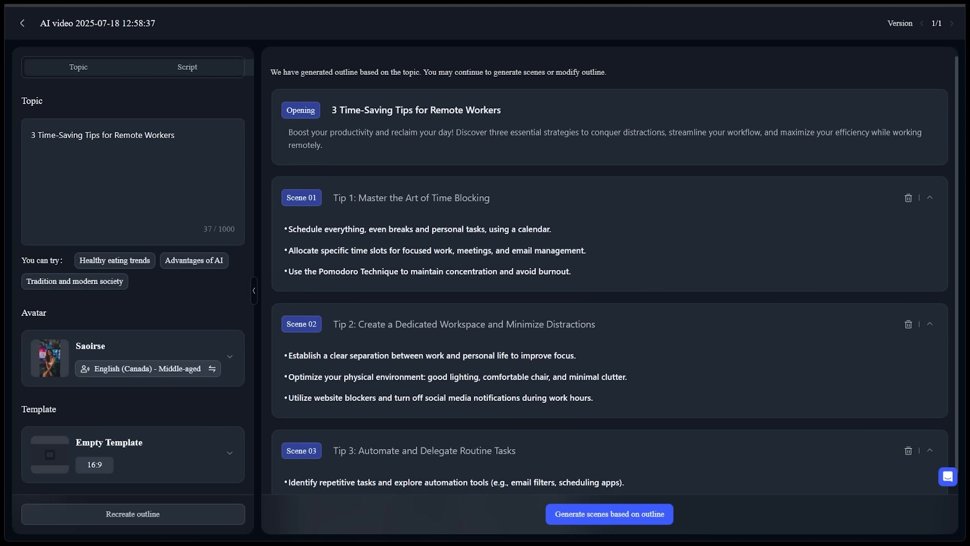
scroll("down", 3)
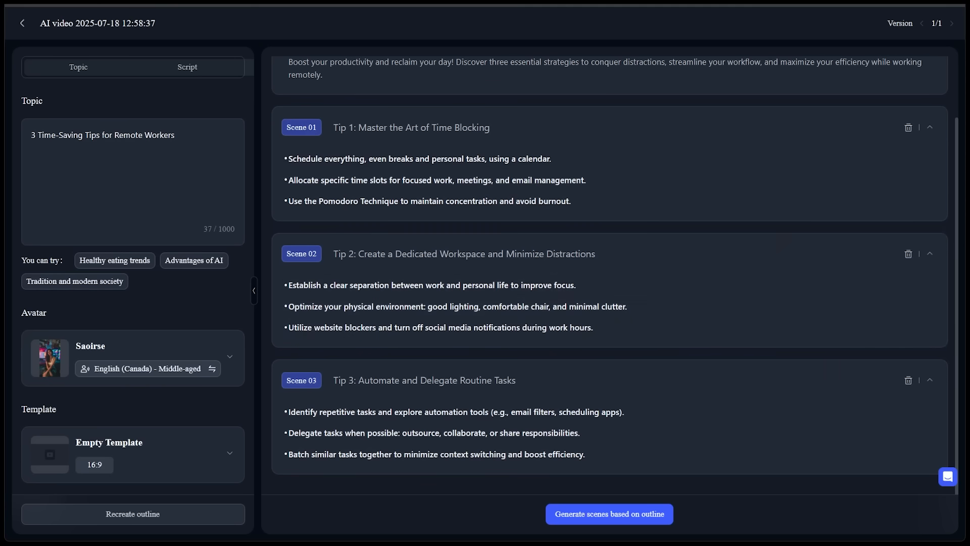
scroll("up", 3)
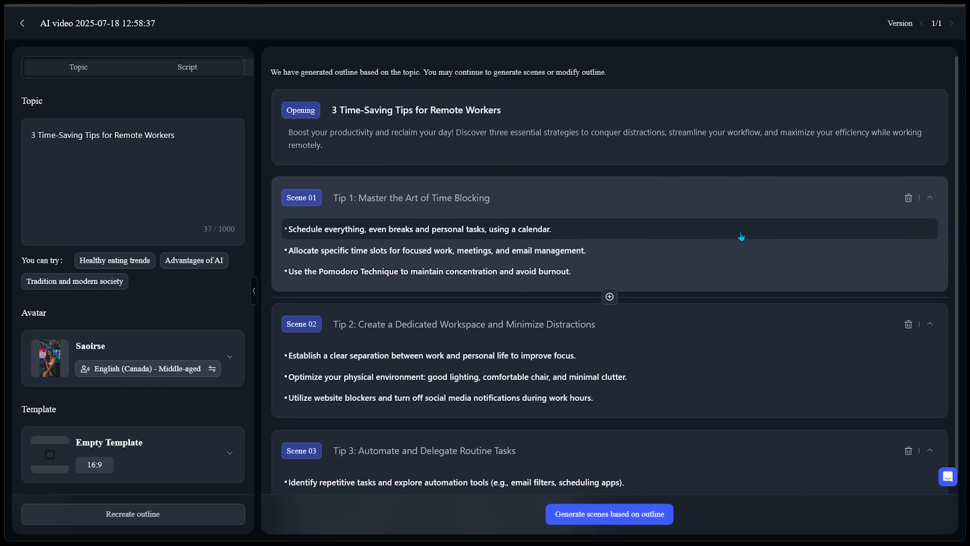
scroll("down", 3)
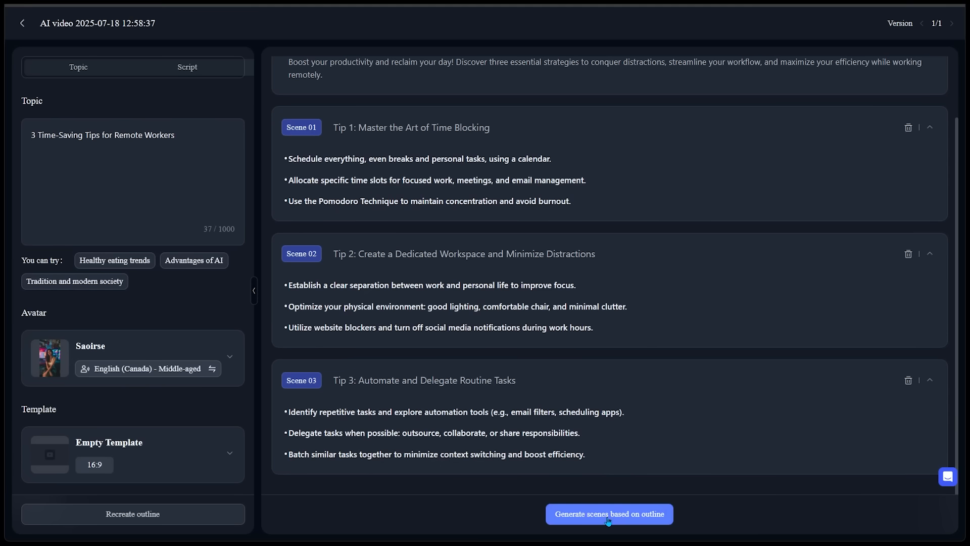
Generate scene scripts from the outline and preview the opening scene.
left_click(608, 514)
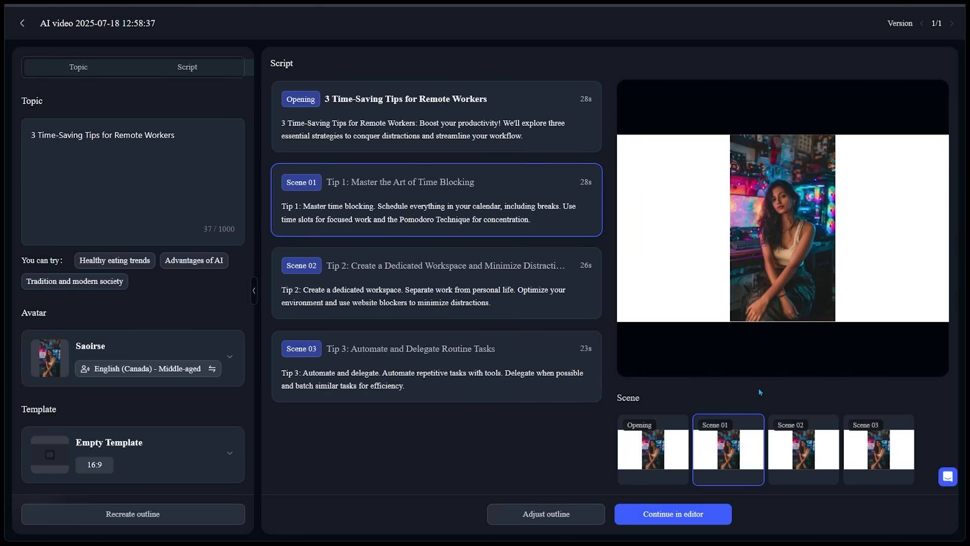
left_click(651, 448)
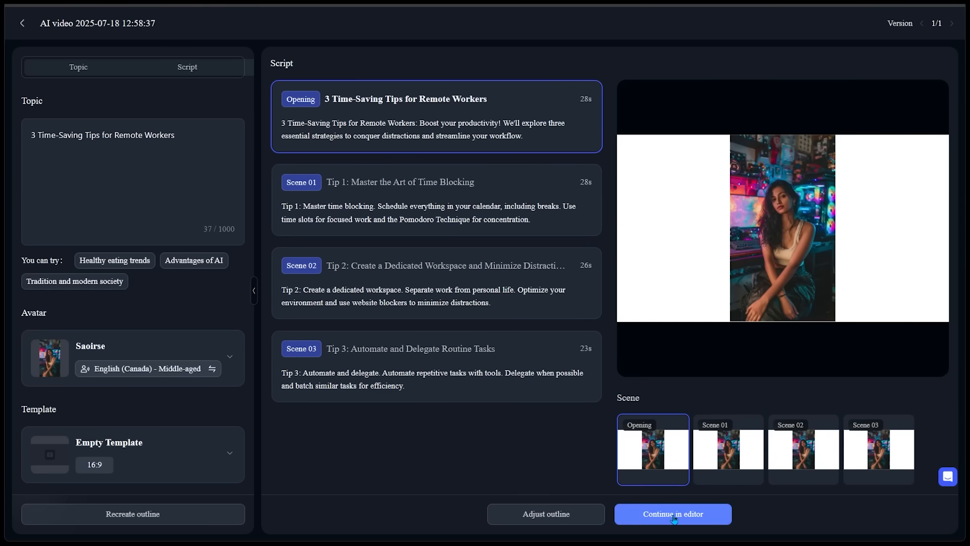
Open the scripted scenes in the full video editor.
left_click(671, 513)
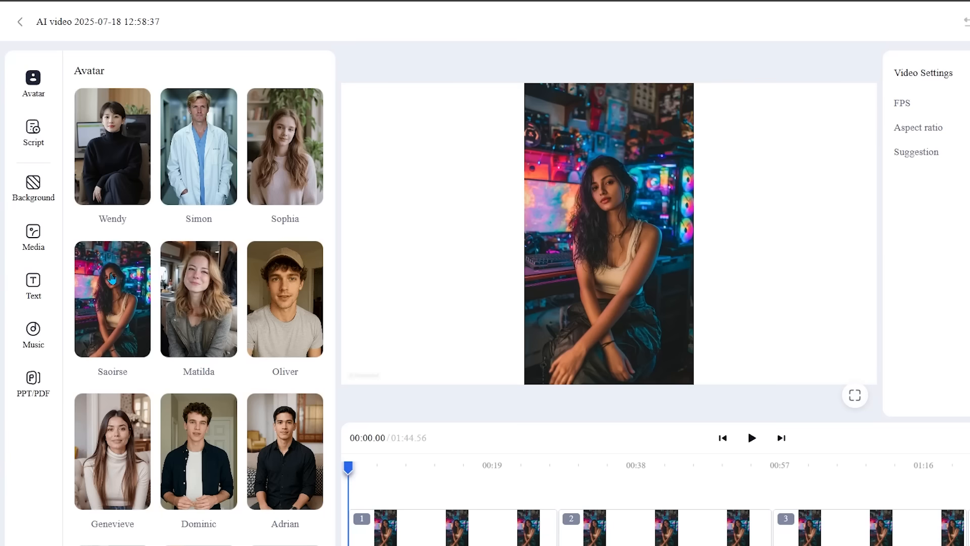
mouse_move(33, 84)
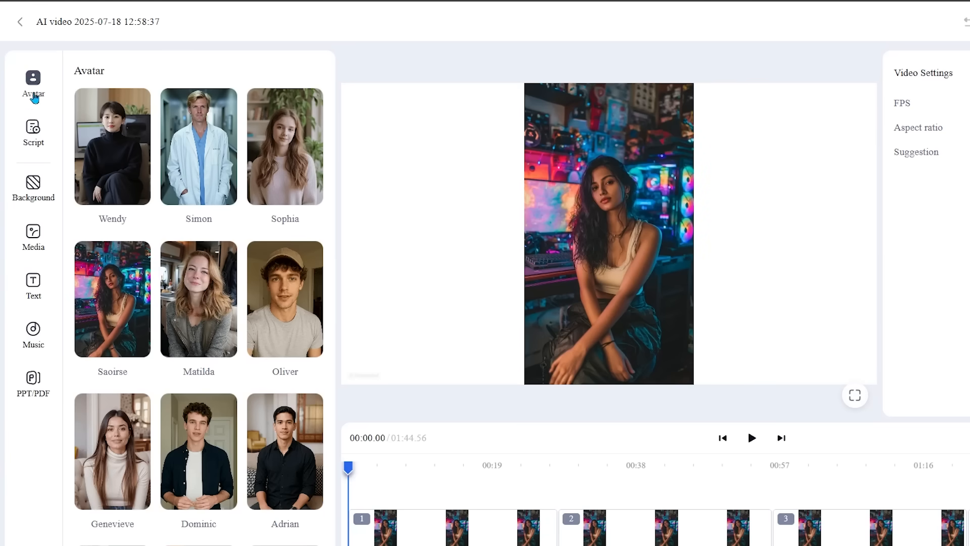
Show the script panel, preview the first scene's narration, and enter the scene text boxes.
left_click(33, 132)
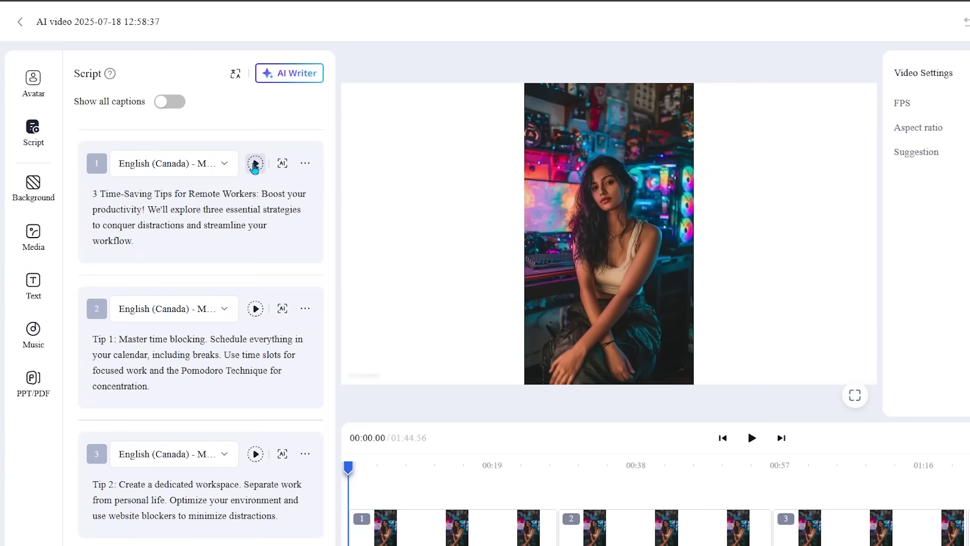
mouse_move(255, 163)
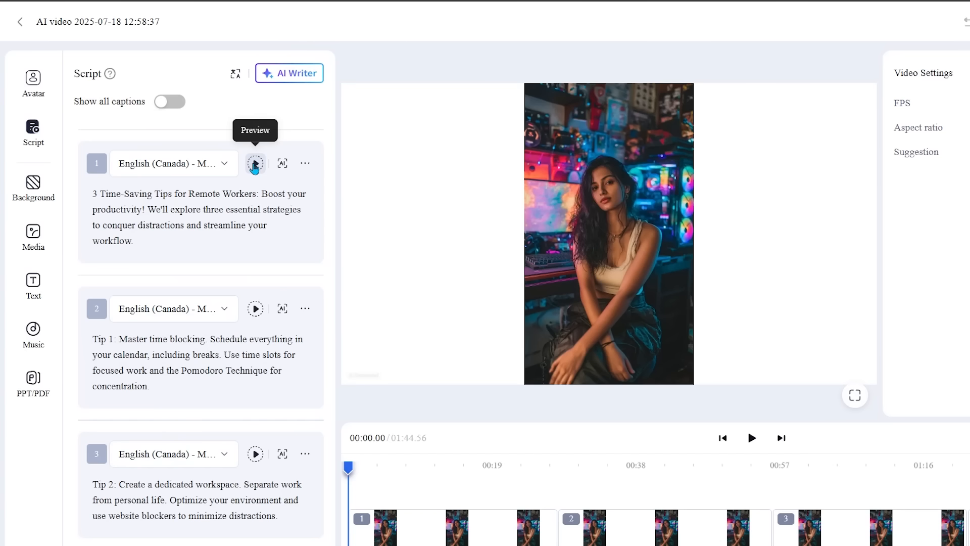
left_click(255, 163)
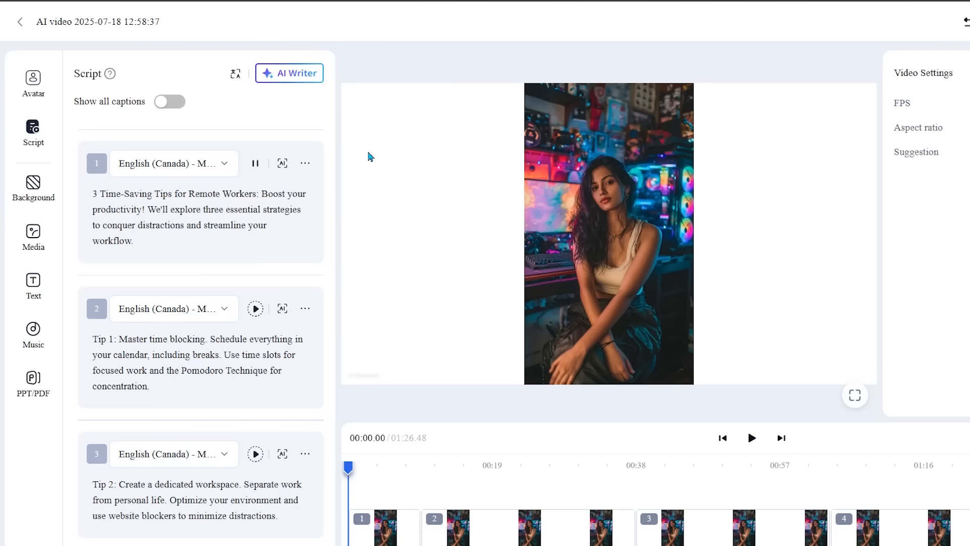
left_click(255, 163)
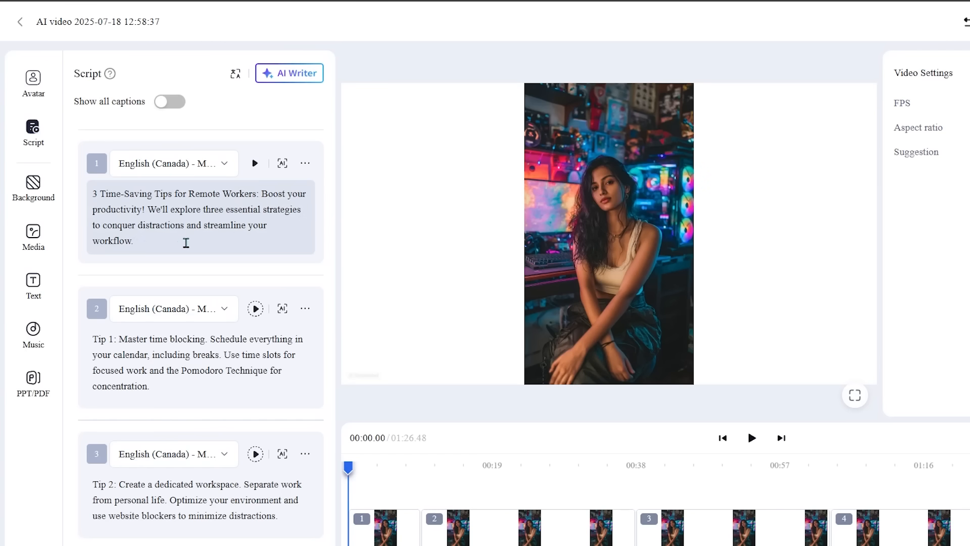
left_click(198, 362)
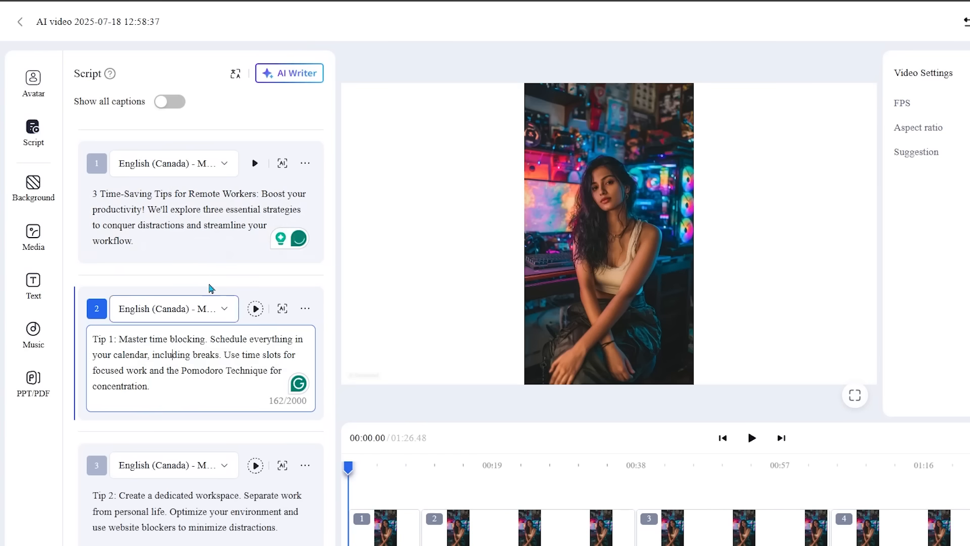
left_click(198, 222)
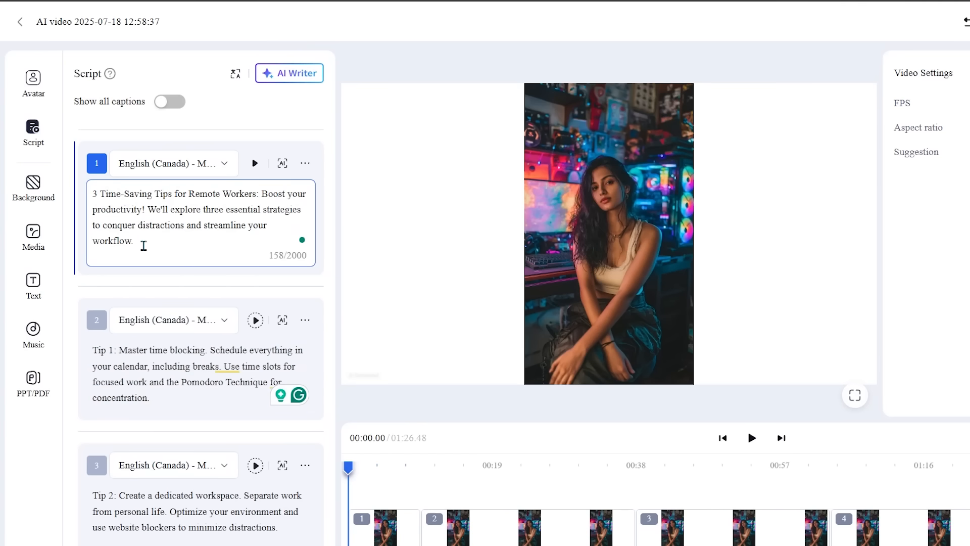
left_click(198, 368)
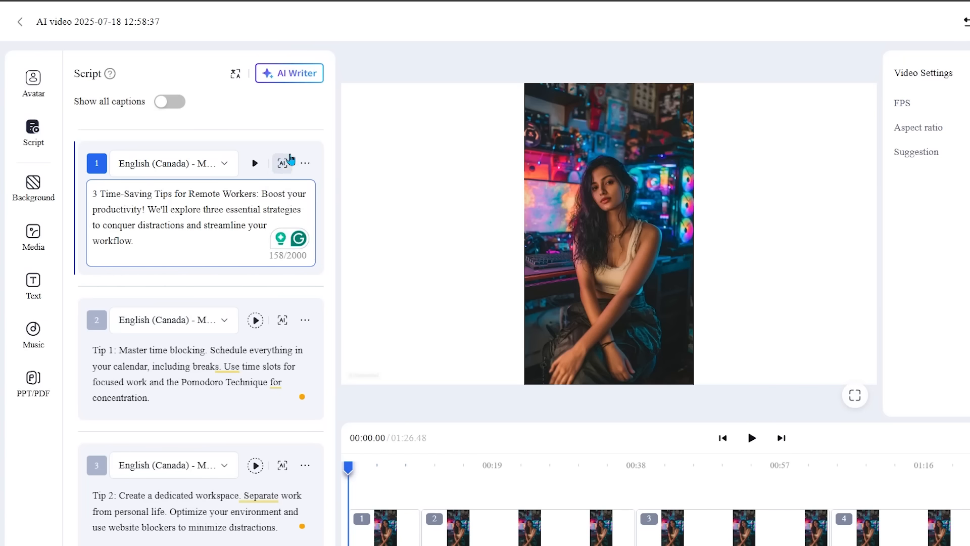
Swap scene 1's narration for the AI Rewrite 'Polish' version about remote work productivity.
left_click(282, 163)
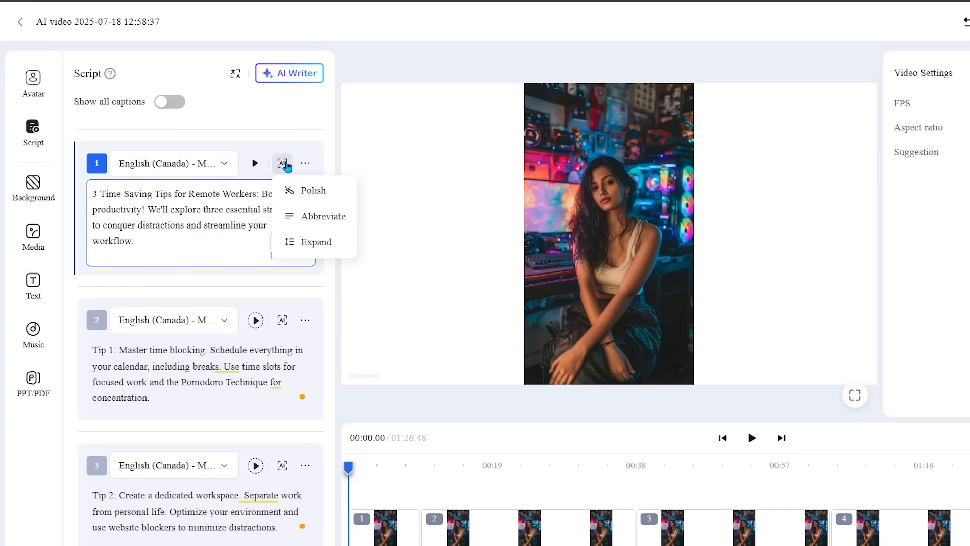
mouse_move(314, 190)
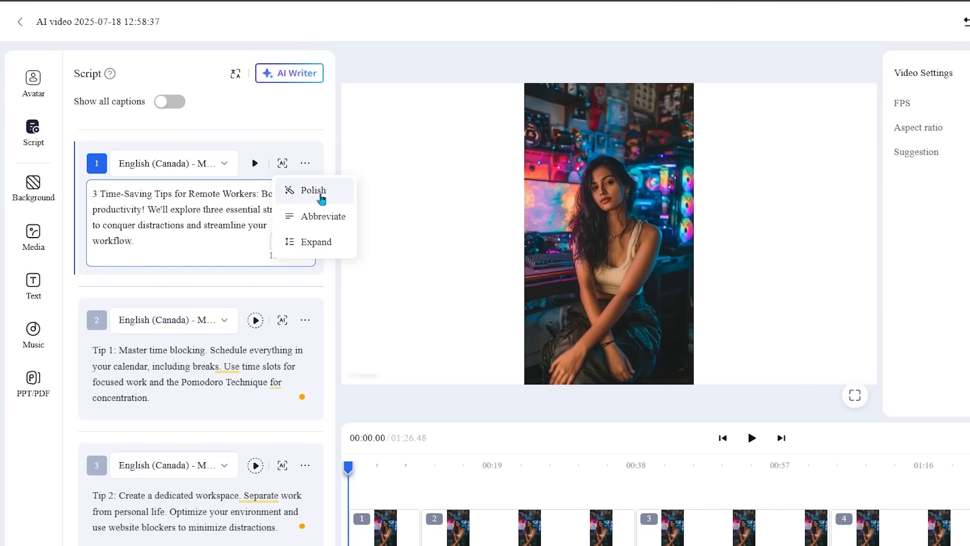
mouse_move(320, 201)
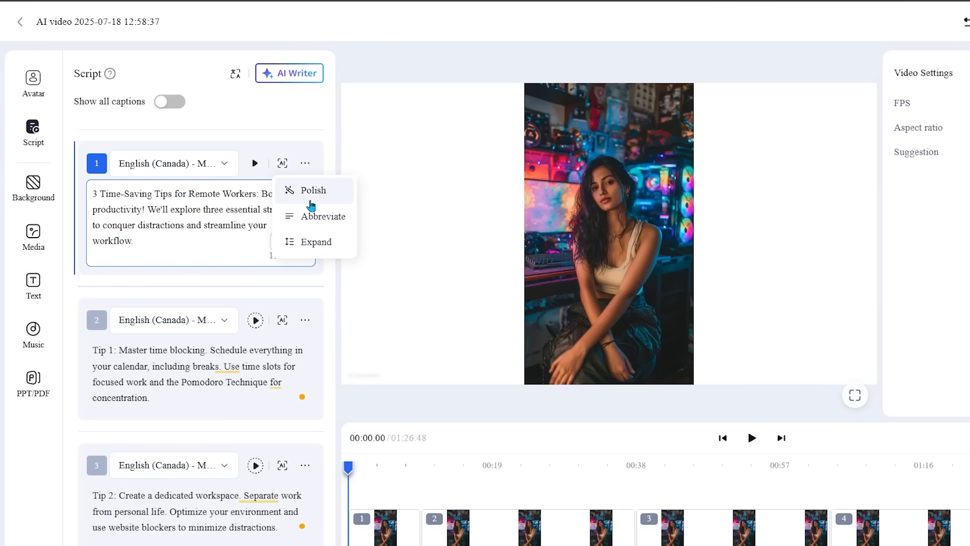
mouse_move(323, 217)
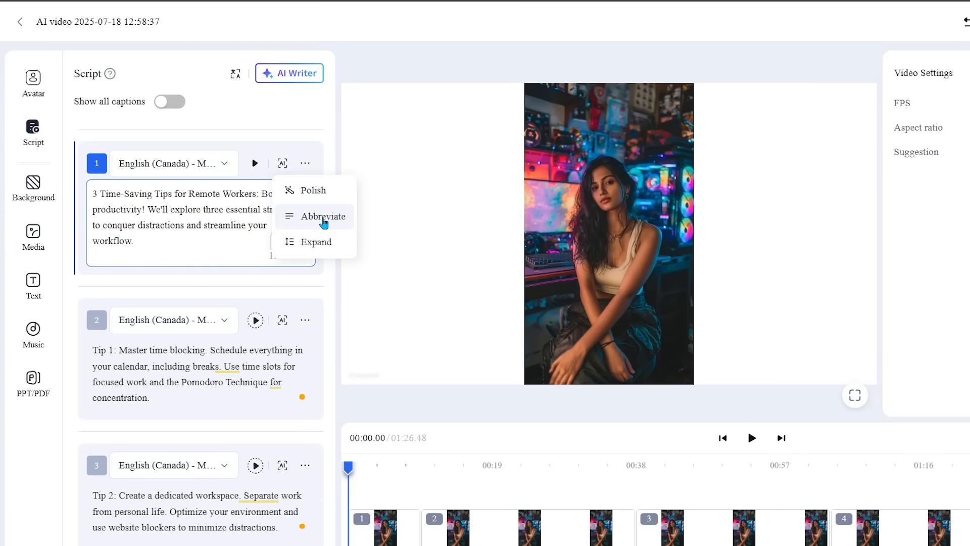
mouse_move(315, 242)
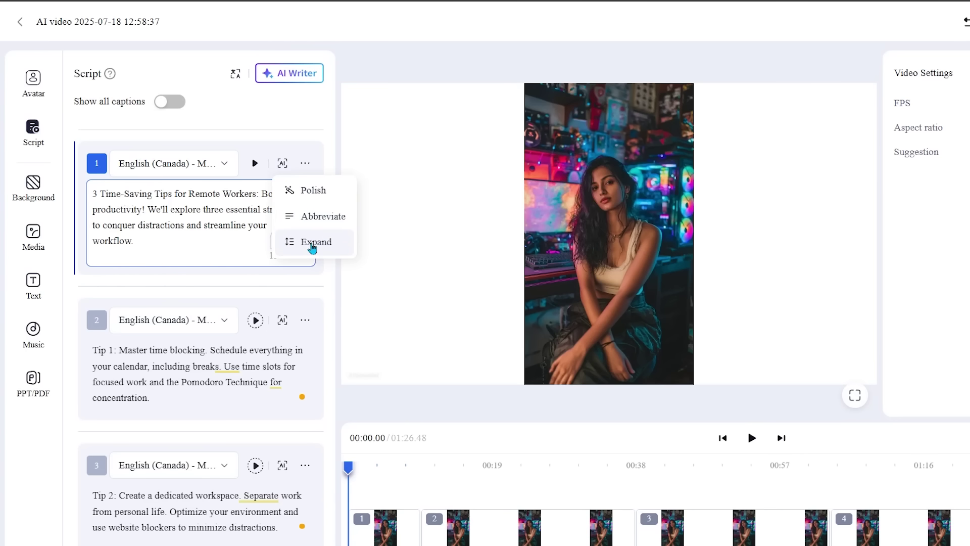
mouse_move(312, 191)
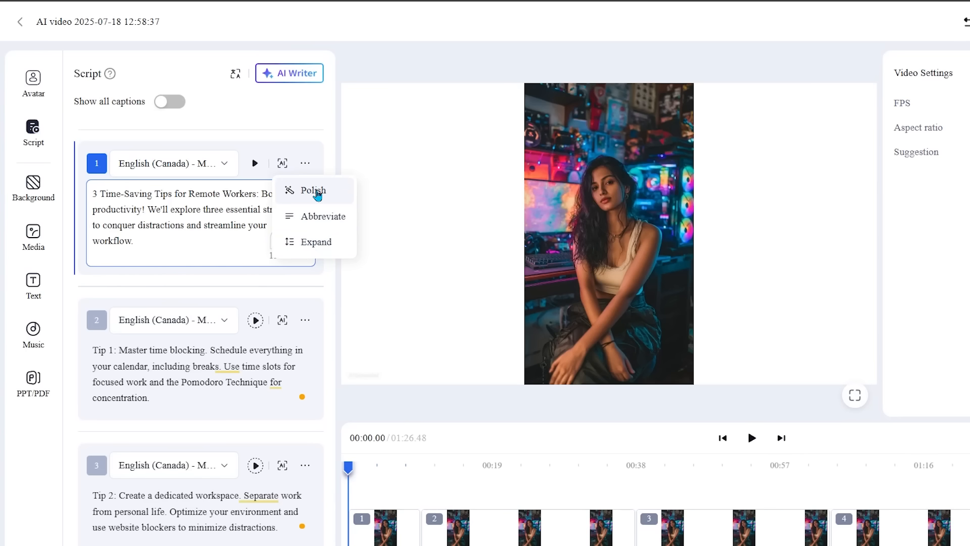
left_click(312, 189)
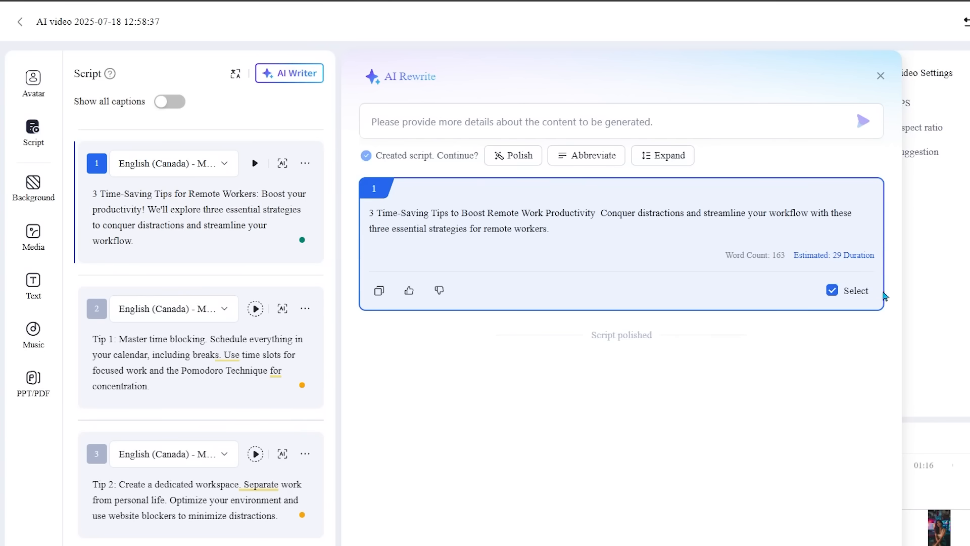
mouse_move(720, 327)
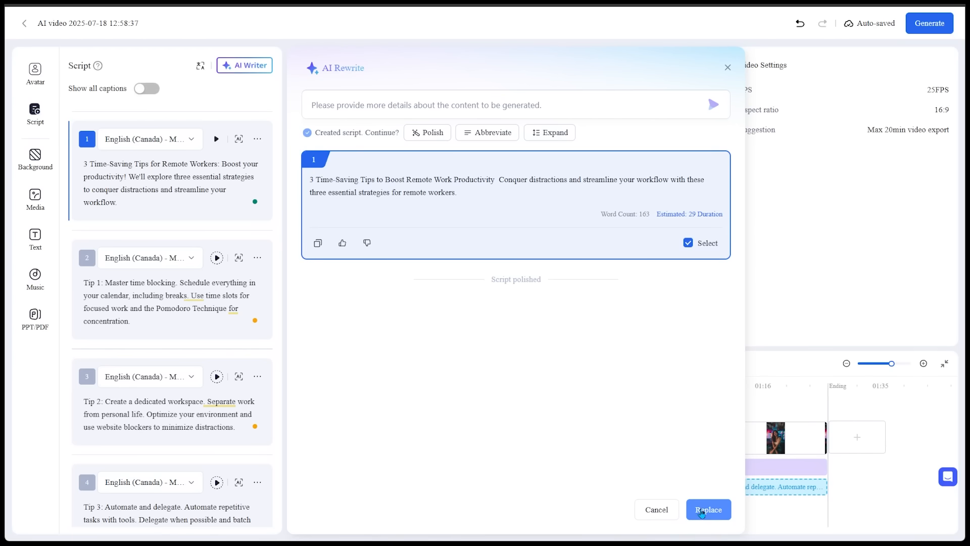
left_click(707, 509)
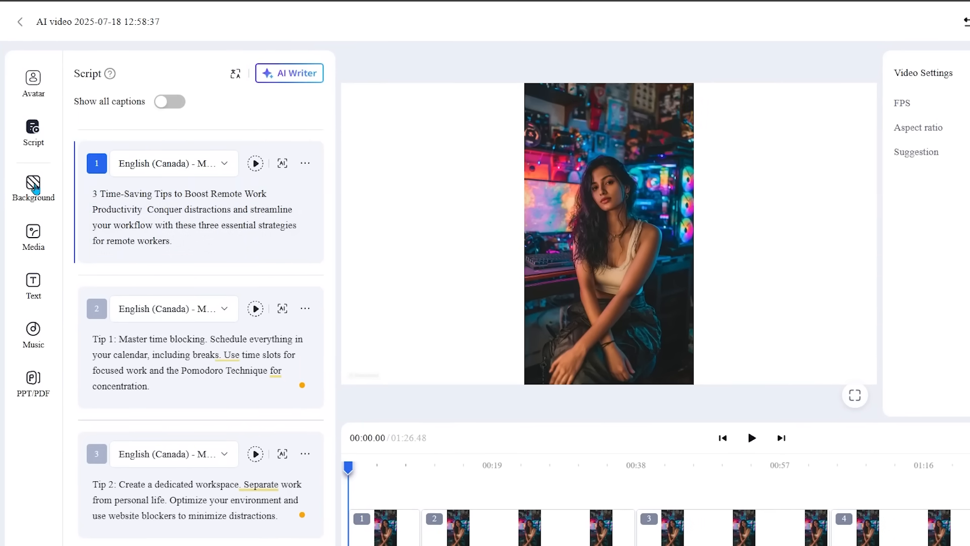
Browse the Background panel's uploads and library, selecting a room image thumbnail.
left_click(32, 188)
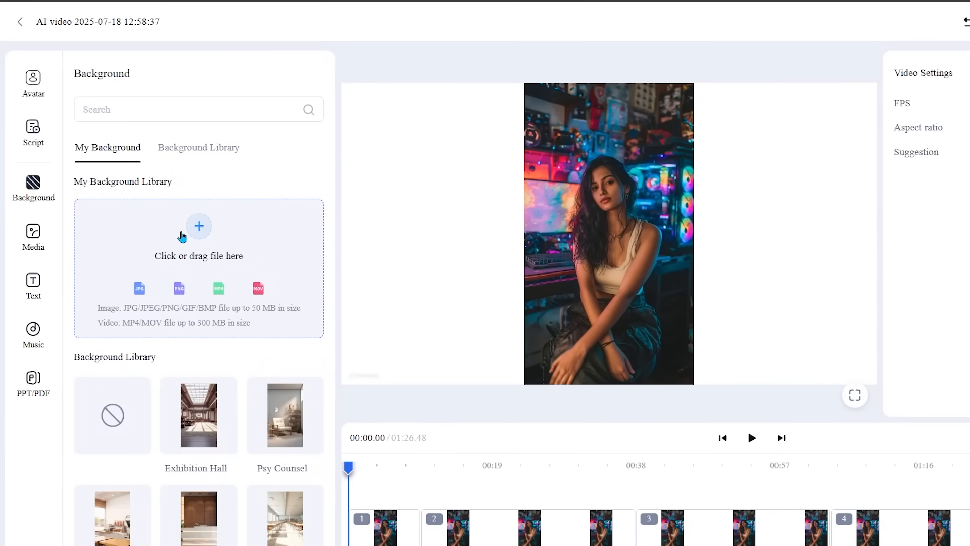
left_click(112, 414)
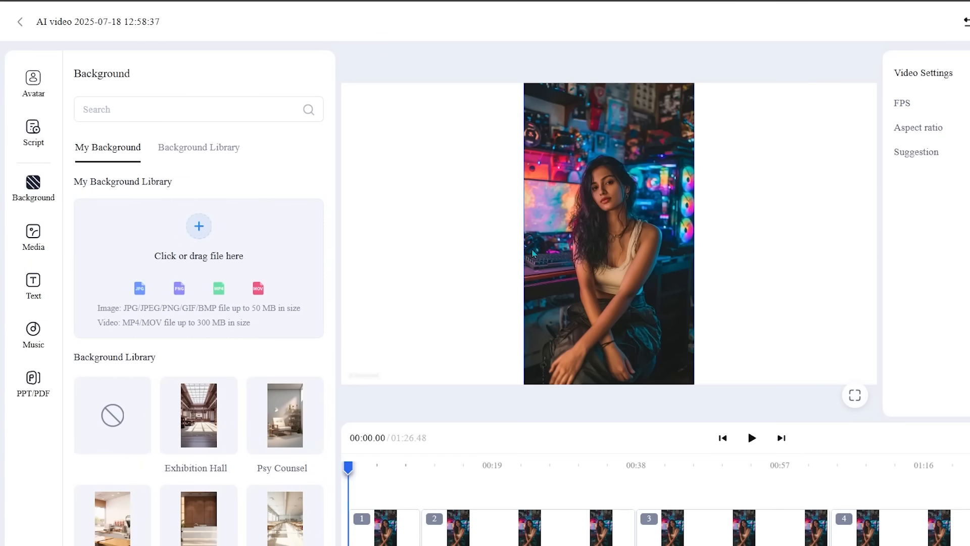
mouse_move(664, 323)
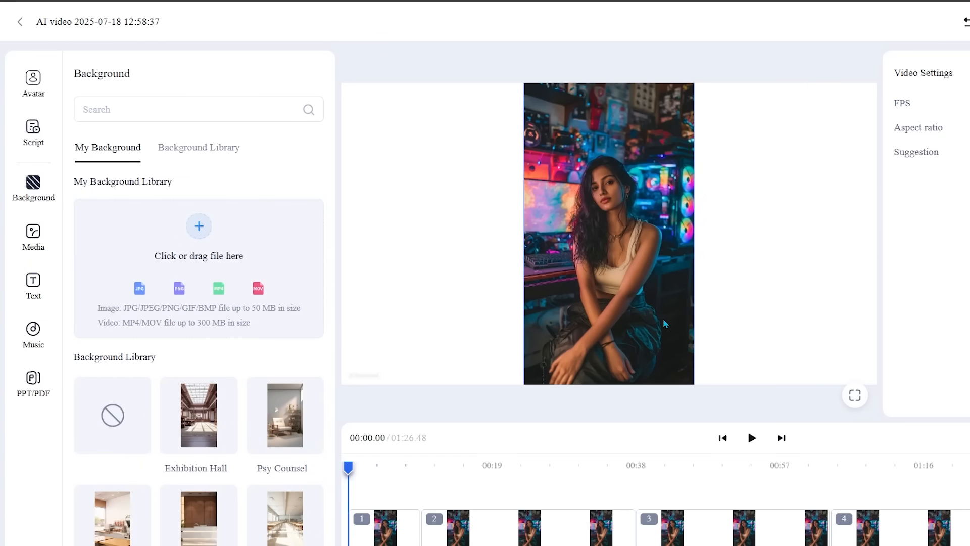
mouse_move(616, 165)
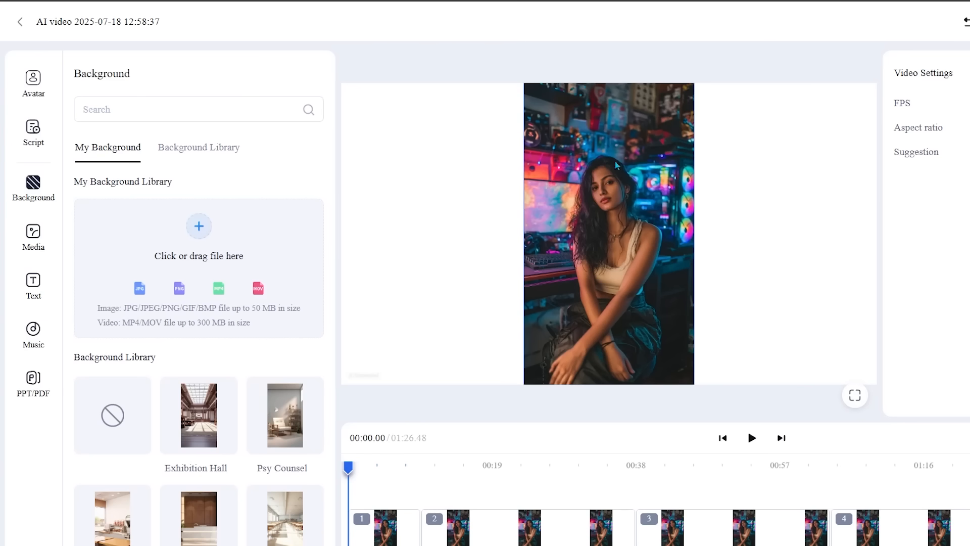
mouse_move(169, 250)
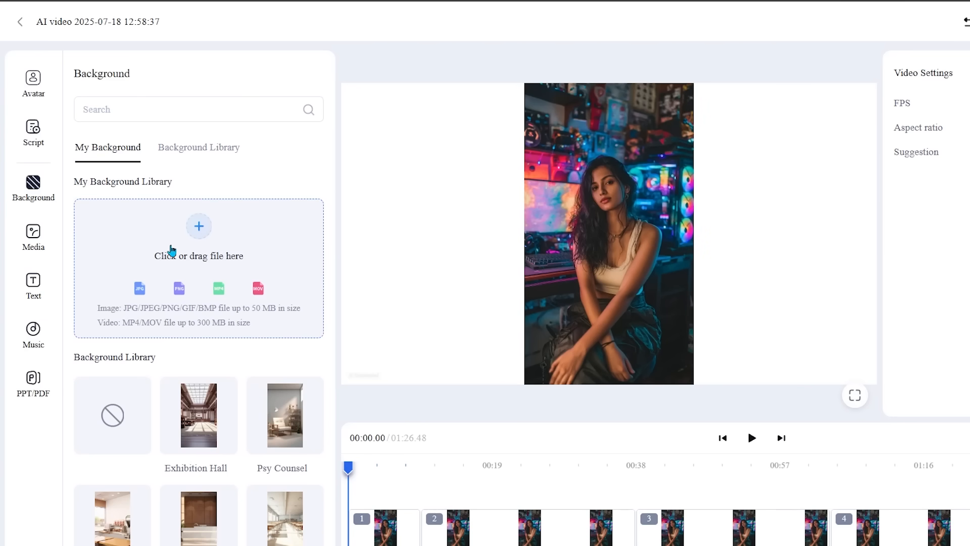
left_click(112, 520)
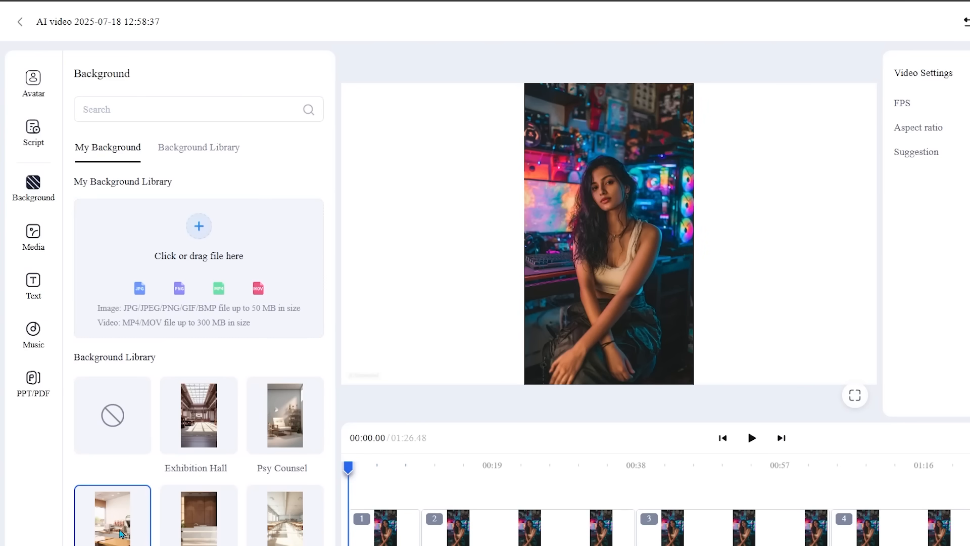
left_click(33, 236)
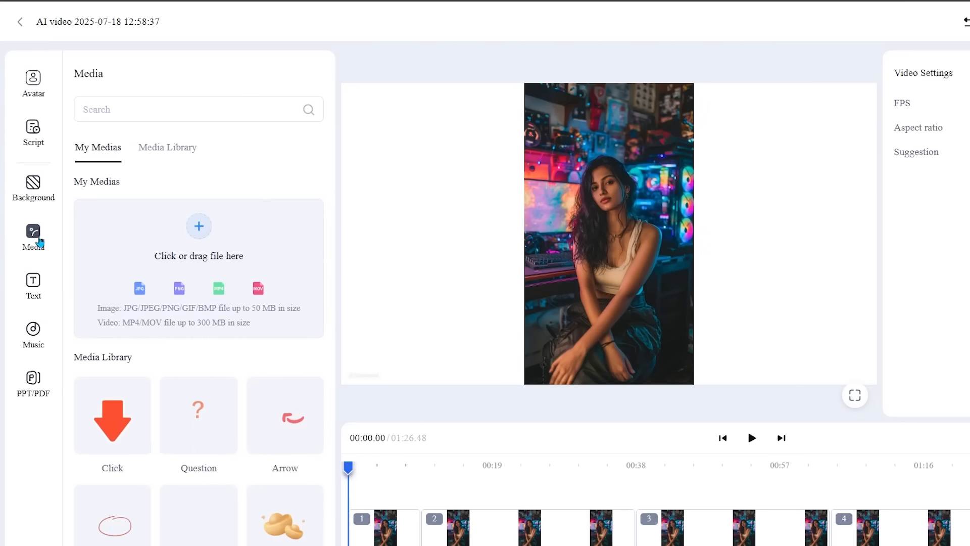
left_click(112, 414)
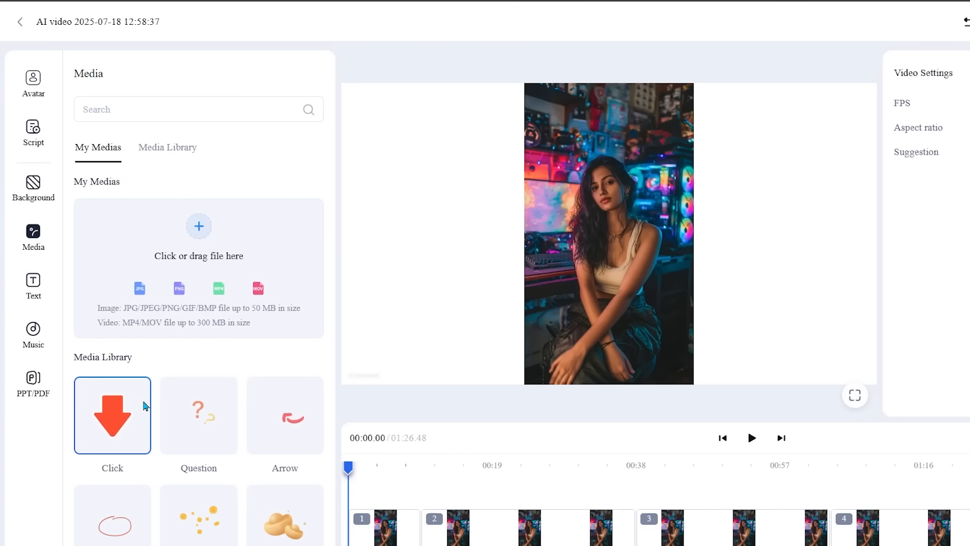
left_click(199, 516)
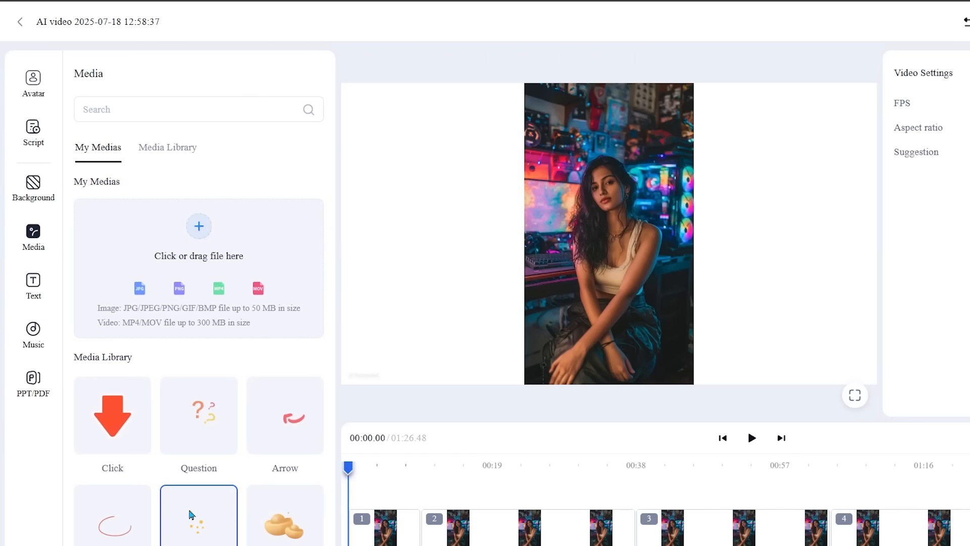
left_click(112, 526)
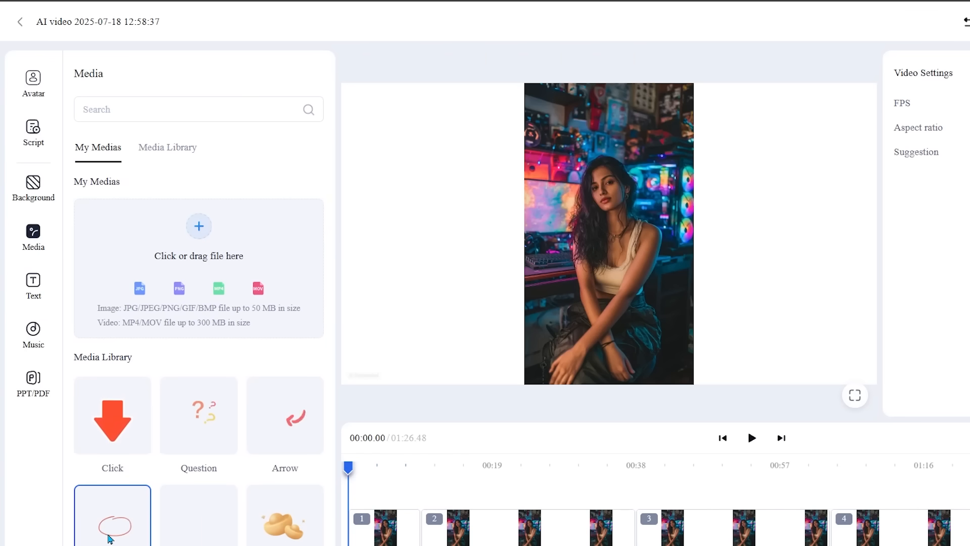
left_click(32, 281)
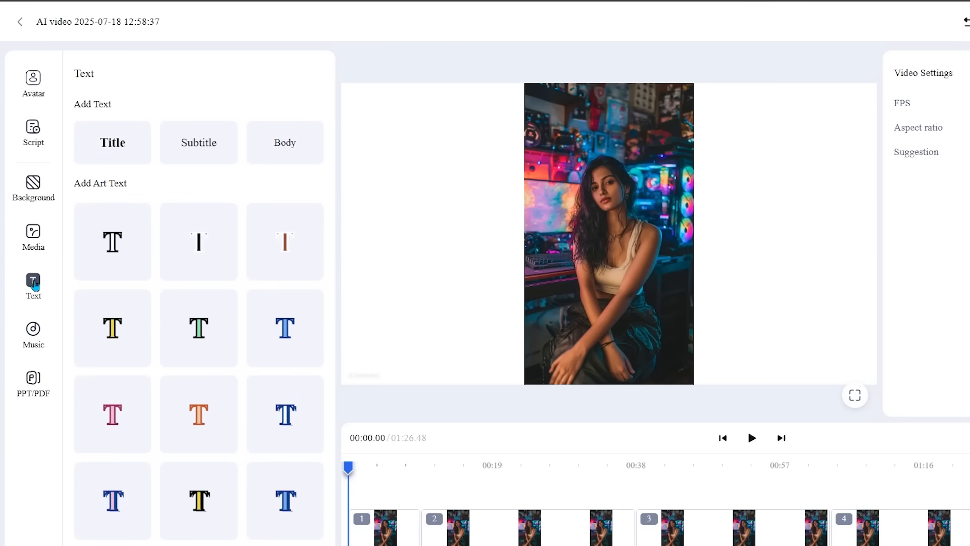
left_click(33, 334)
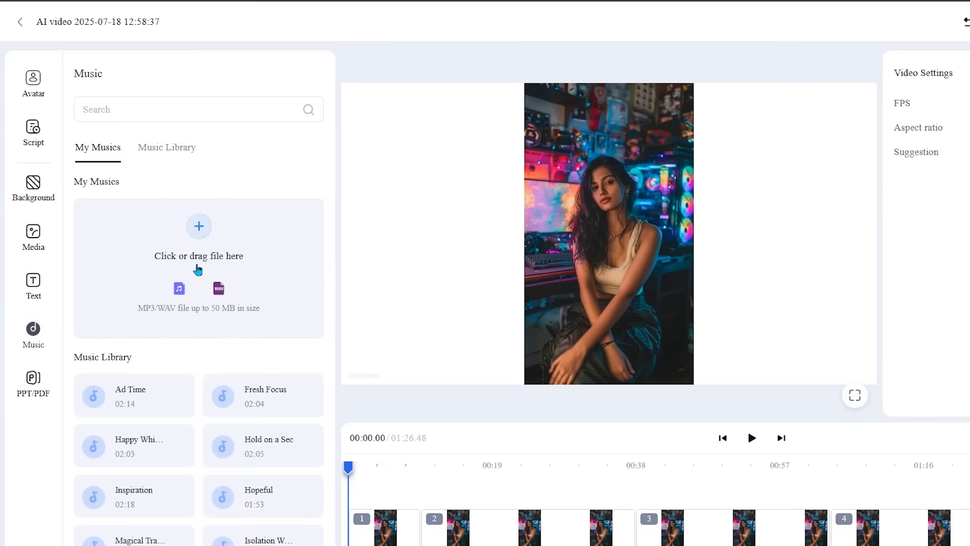
mouse_move(38, 99)
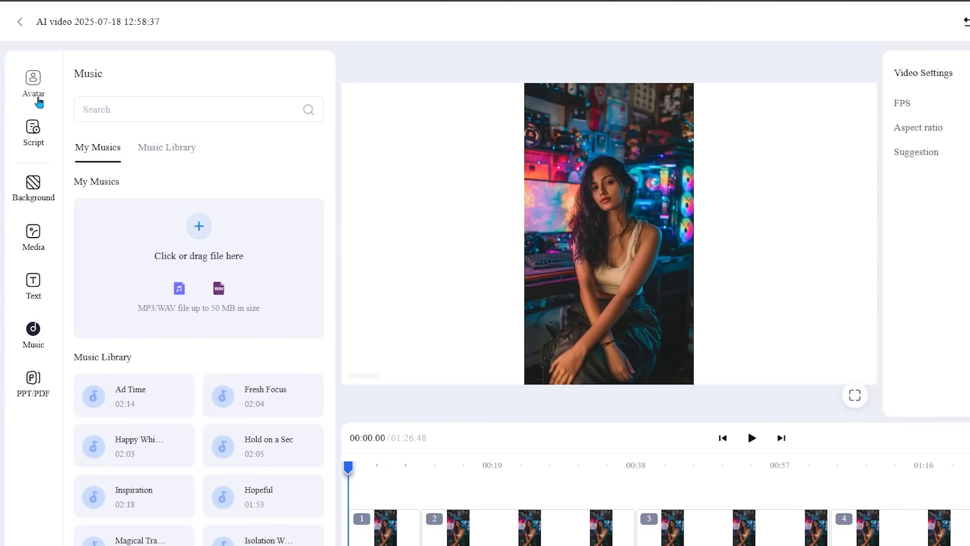
left_click(32, 132)
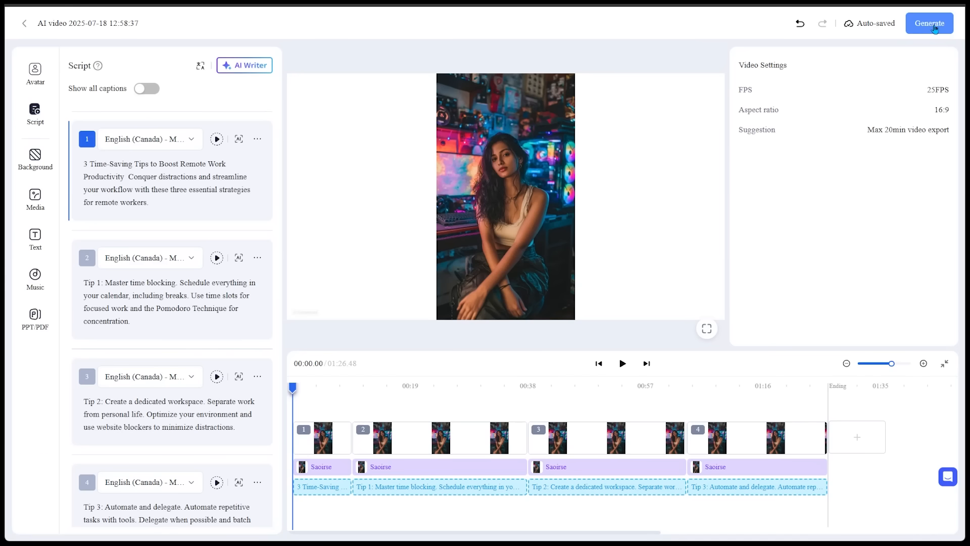
Name the export '3 Tips for Remote workers' in the Generate dialog at 1080P.
left_click(929, 23)
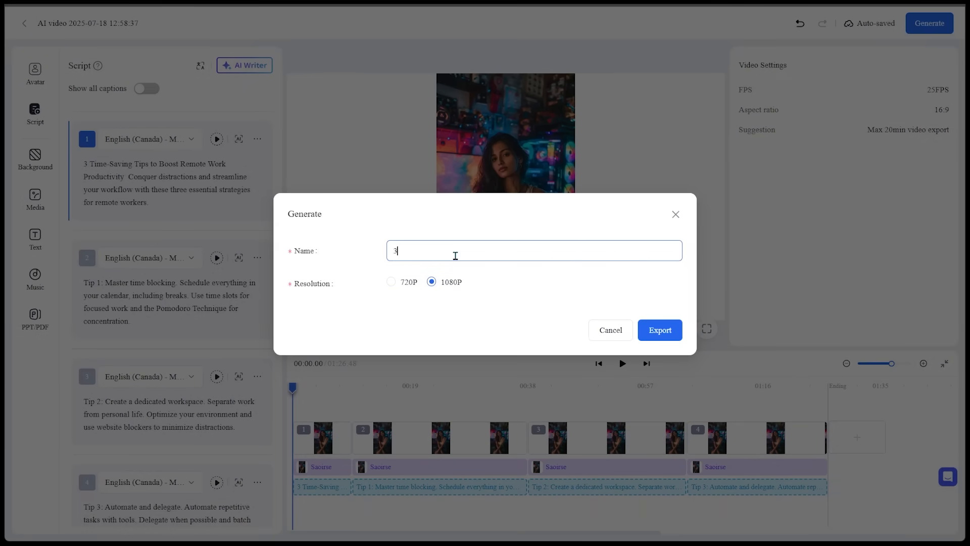
type("Tips for Rem")
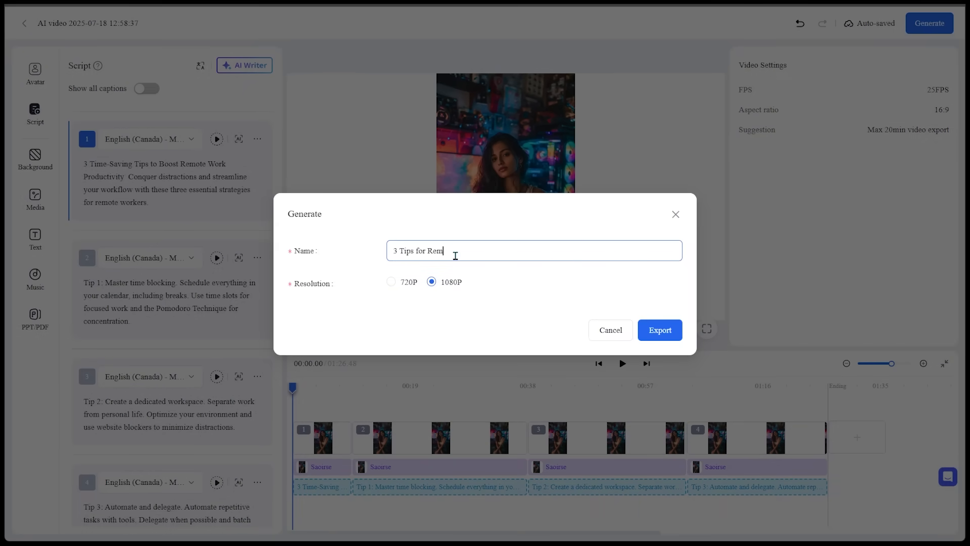
type("ote workers")
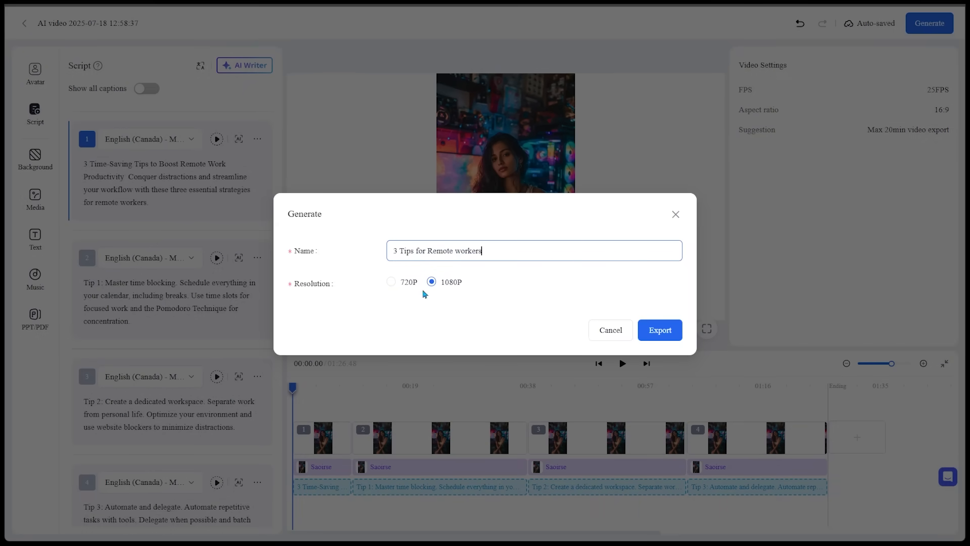
mouse_move(454, 288)
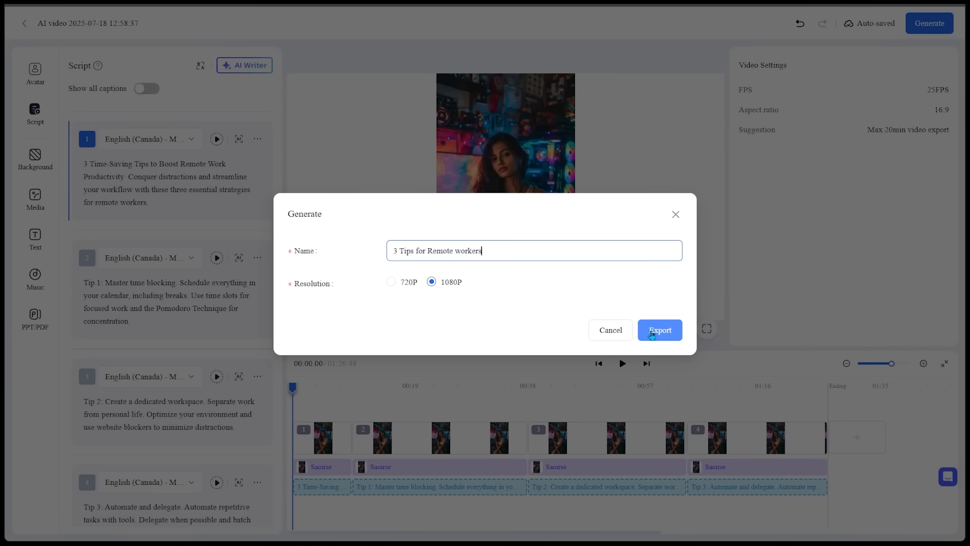
Export at 1080p, download the finished video from My Creations, and return home.
left_click(660, 329)
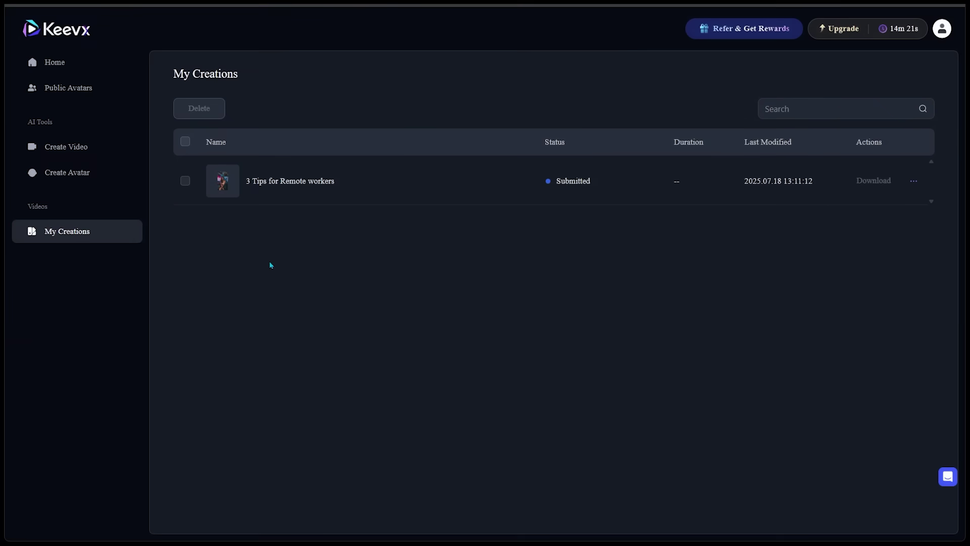
mouse_move(272, 133)
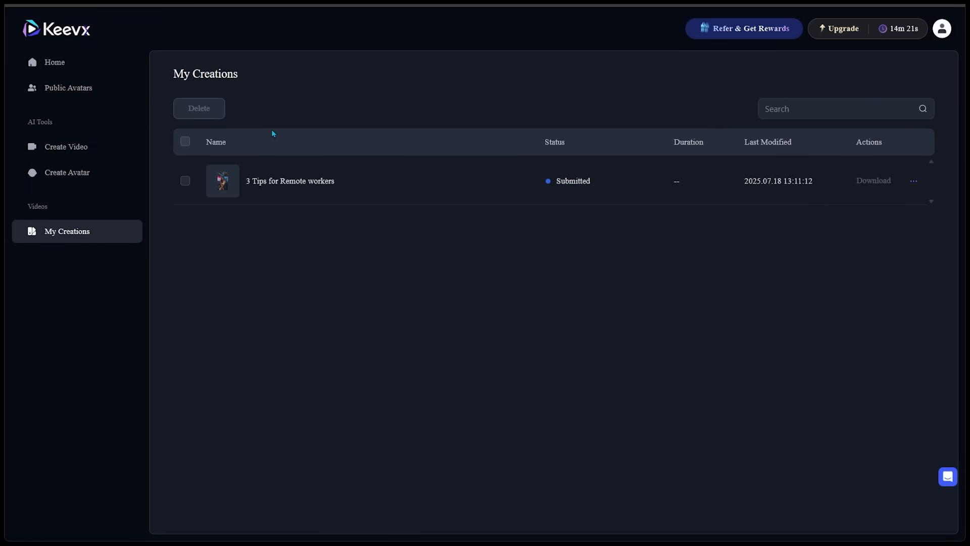
mouse_move(67, 230)
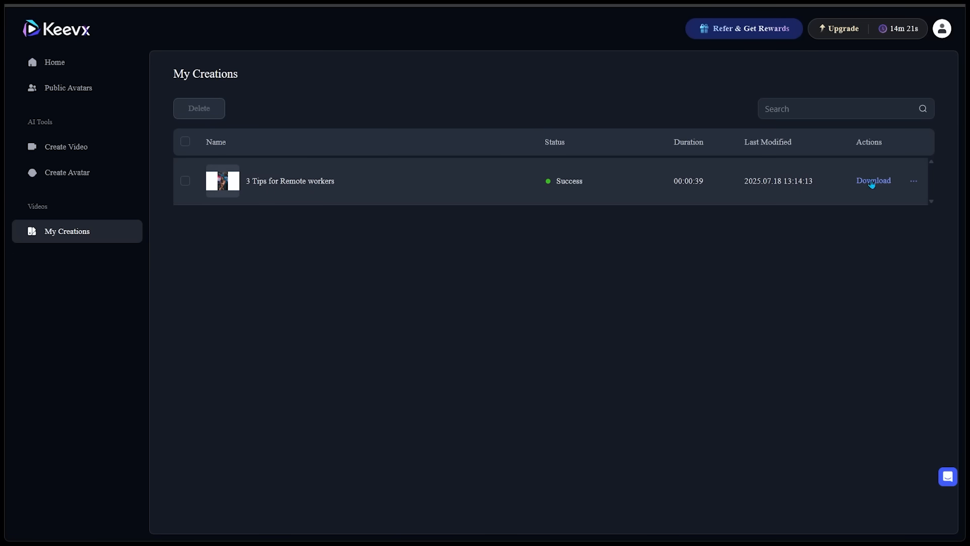
left_click(872, 180)
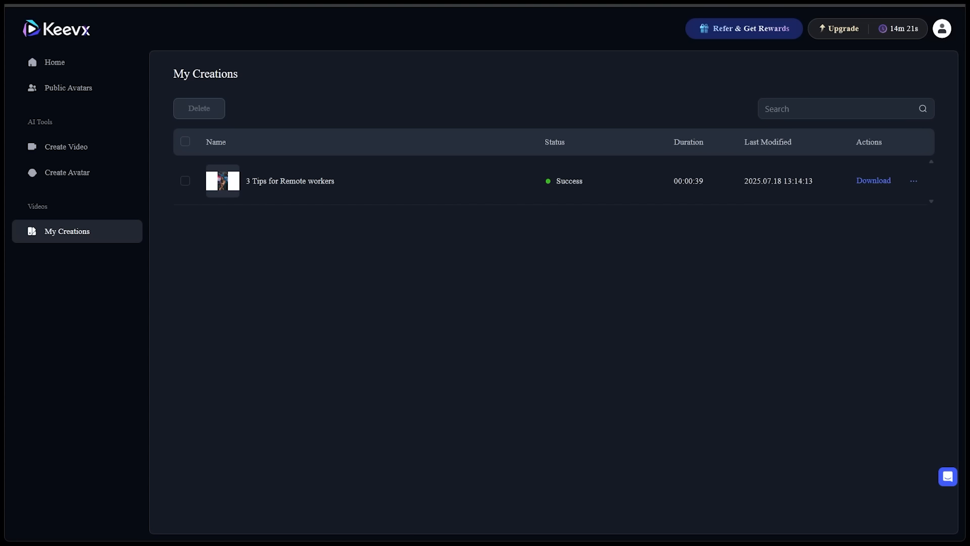
left_click(54, 61)
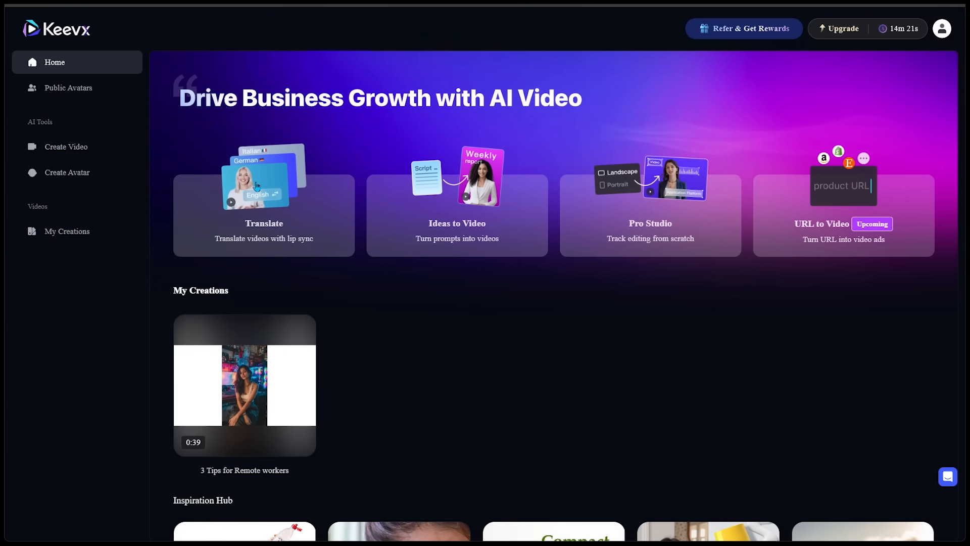
Start a lip-sync video translation from the home page's Translate card.
left_click(262, 215)
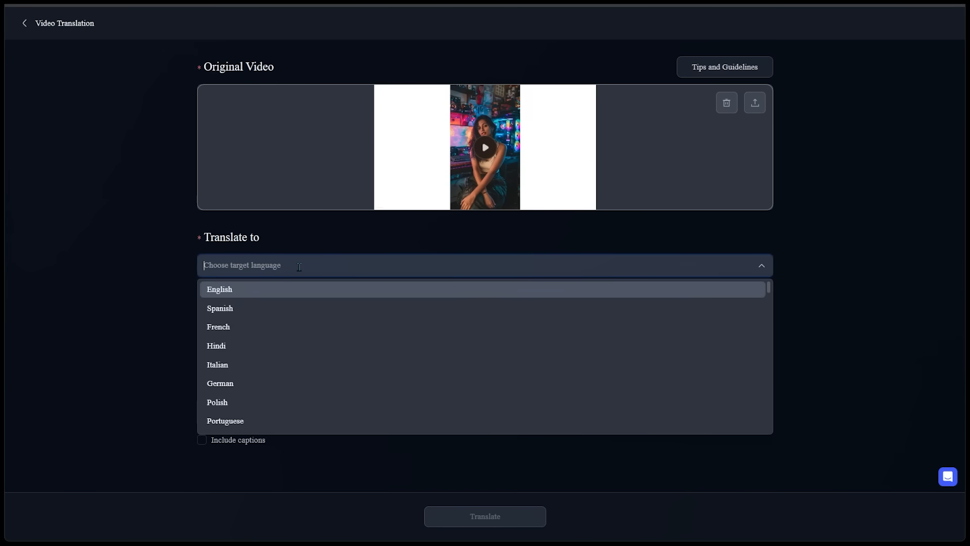
Run a Spanish translation of the video with captions included.
left_click(219, 308)
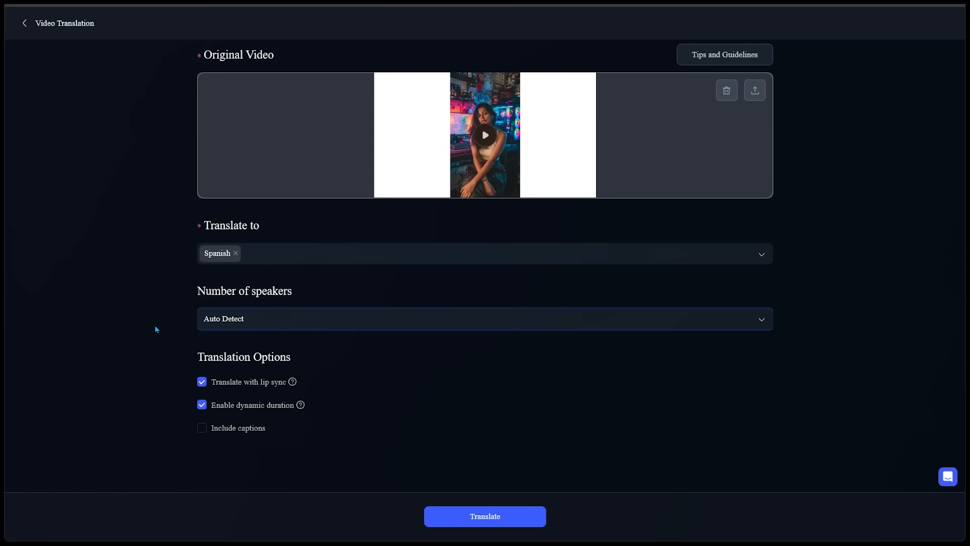
mouse_move(297, 359)
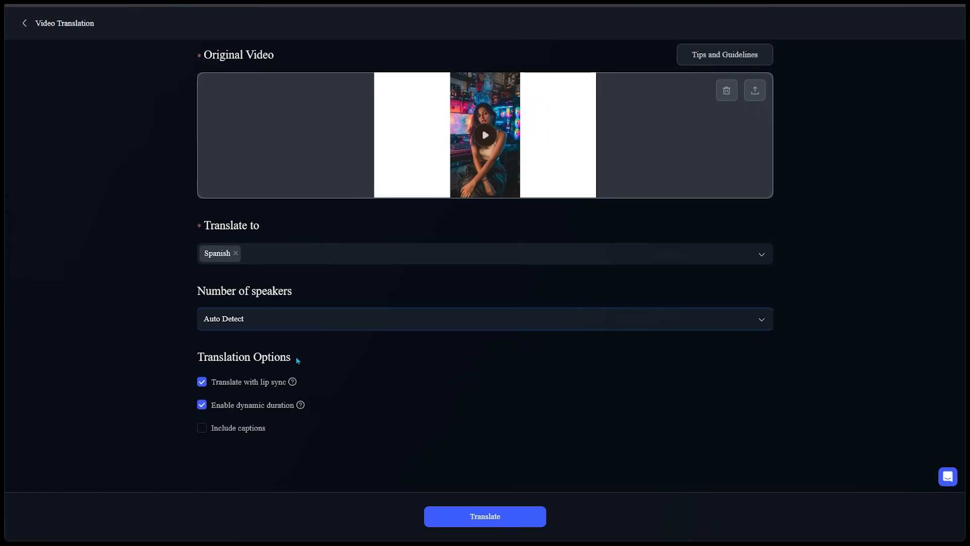
mouse_move(179, 345)
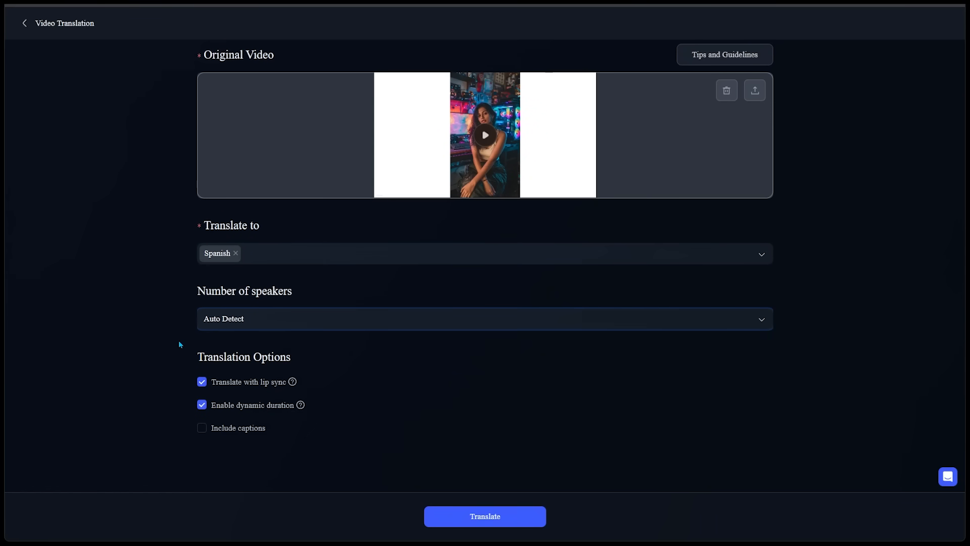
mouse_move(256, 392)
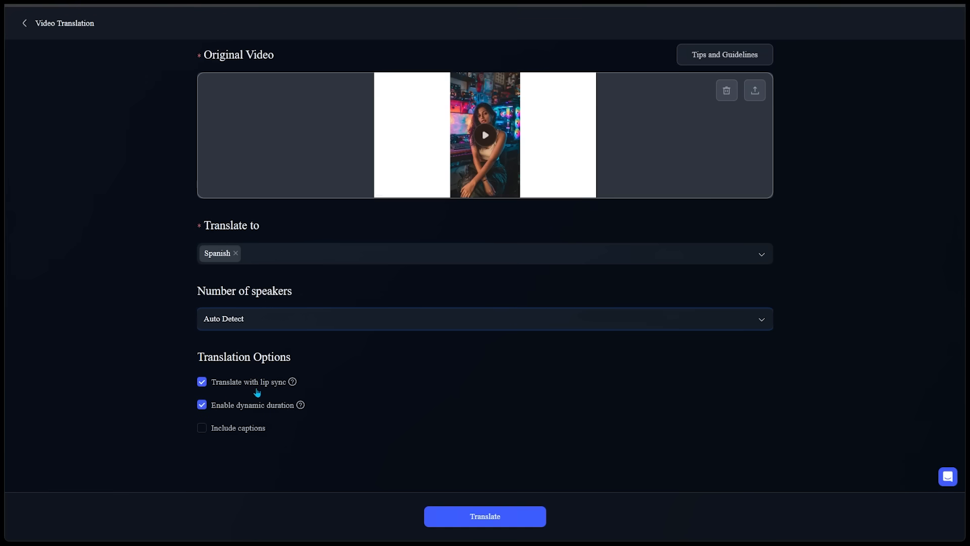
mouse_move(300, 411)
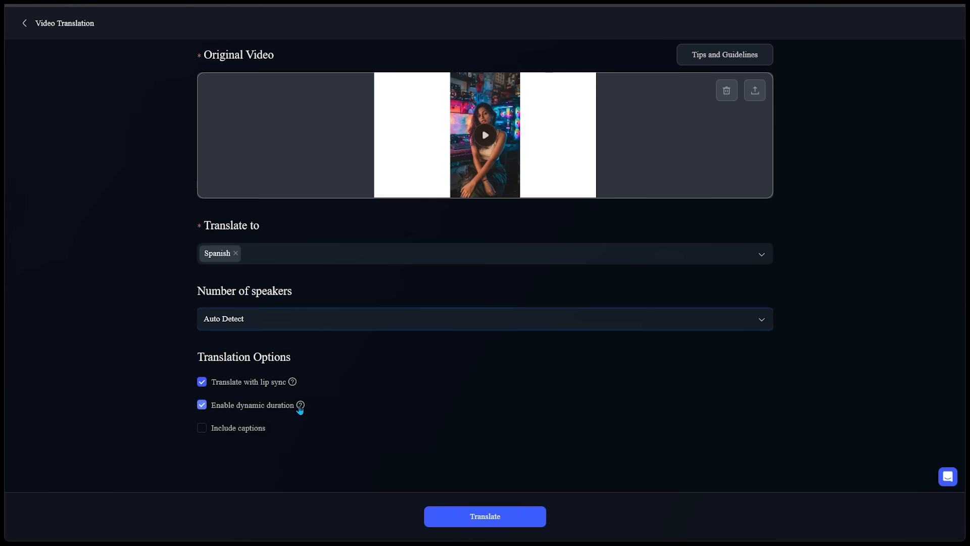
left_click(202, 427)
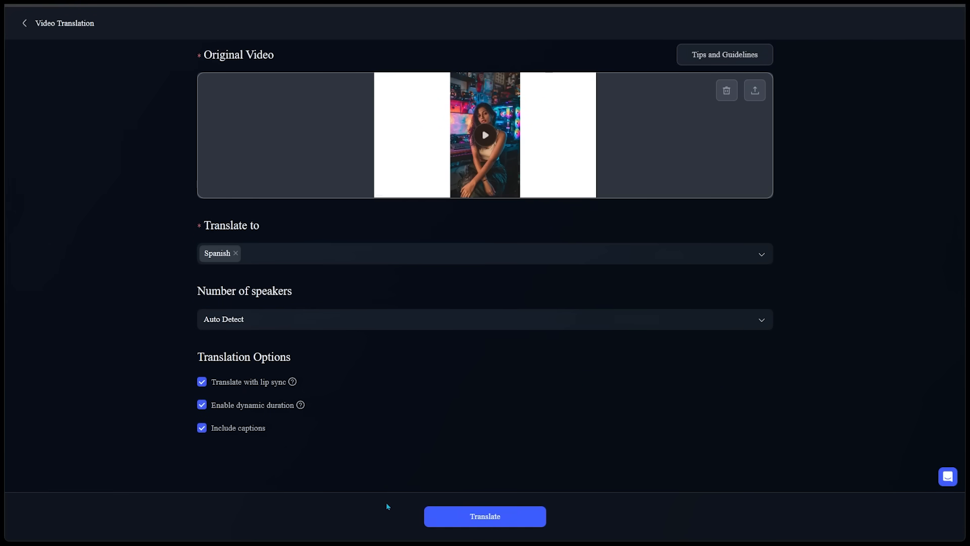
left_click(484, 517)
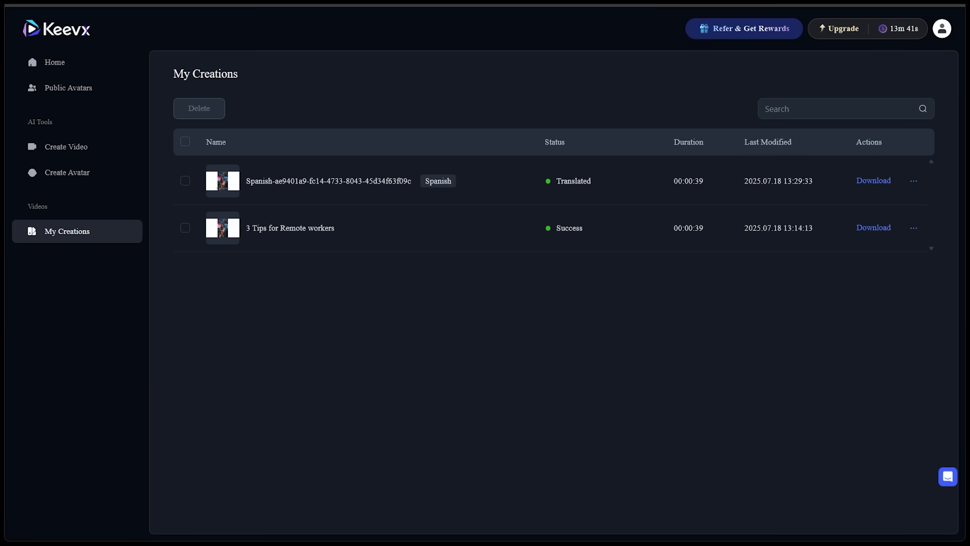
Go back to the home dashboard showing the Spanish and original videos.
left_click(53, 62)
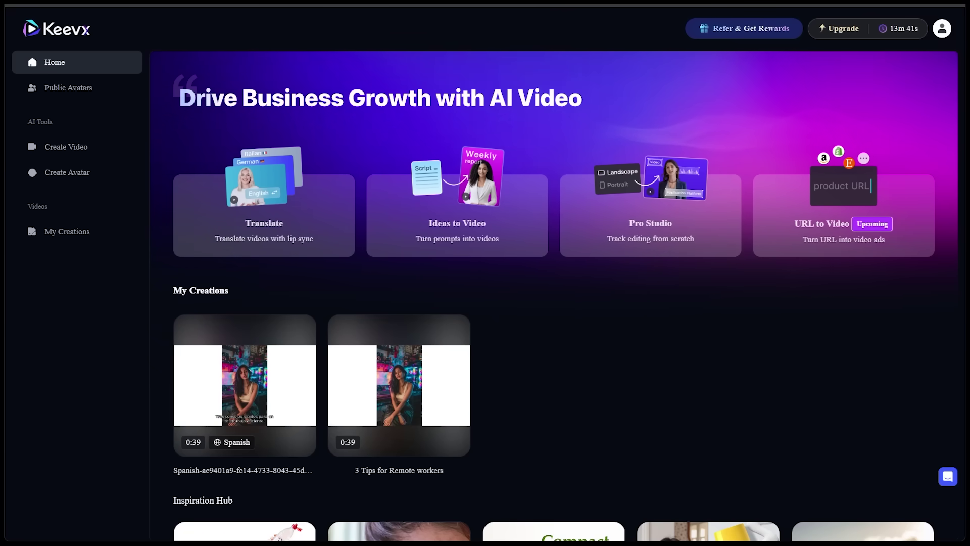
left_click(743, 28)
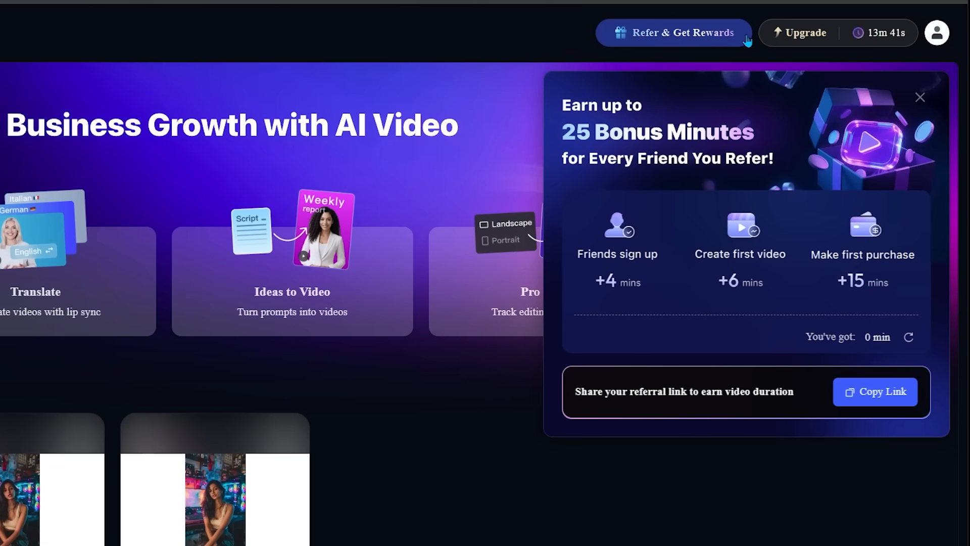
left_click(919, 97)
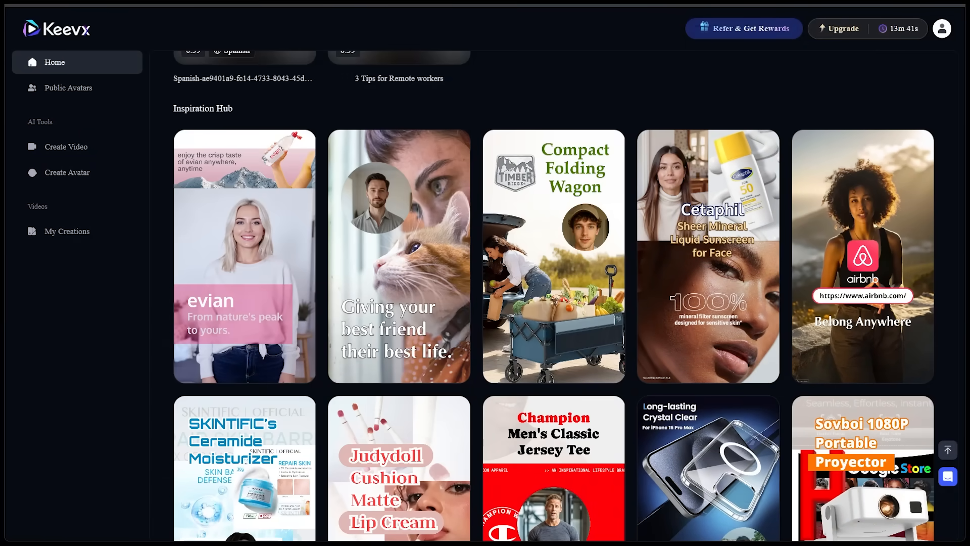